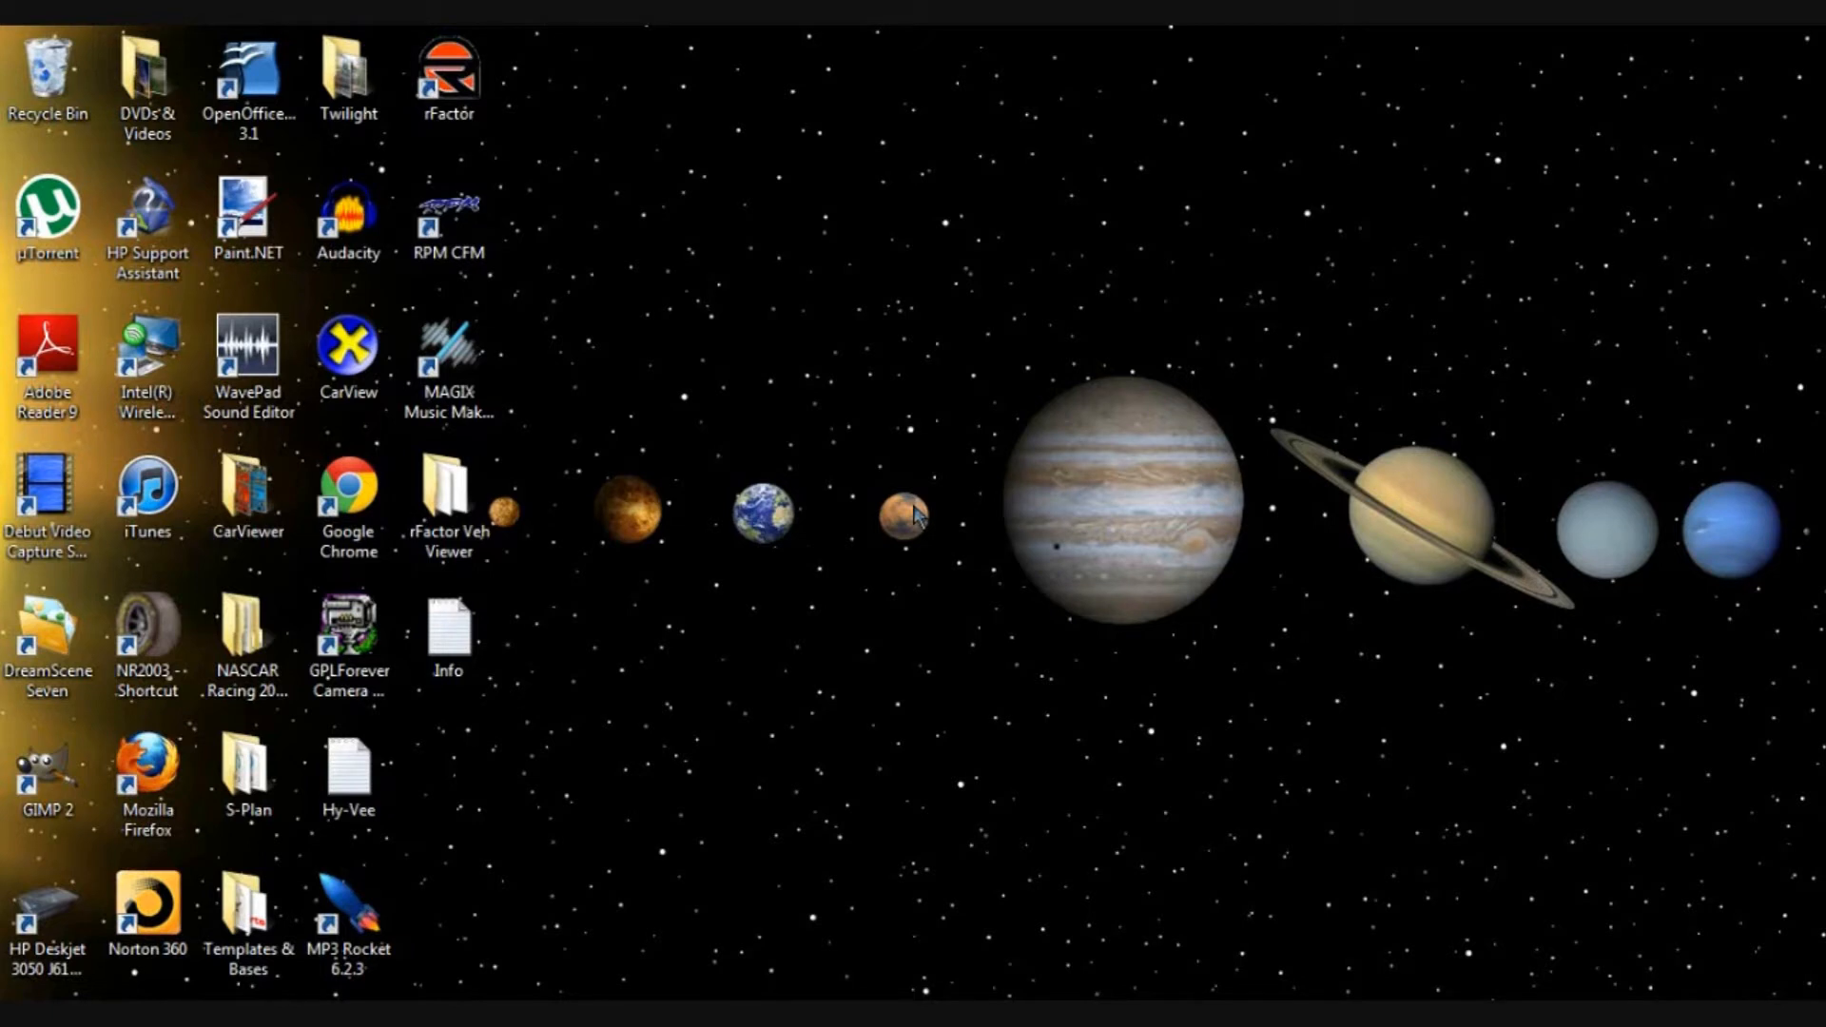
# Search the Start menu for 'regedit' so Registry Editor appears as a result
pyautogui.click(346, 641)
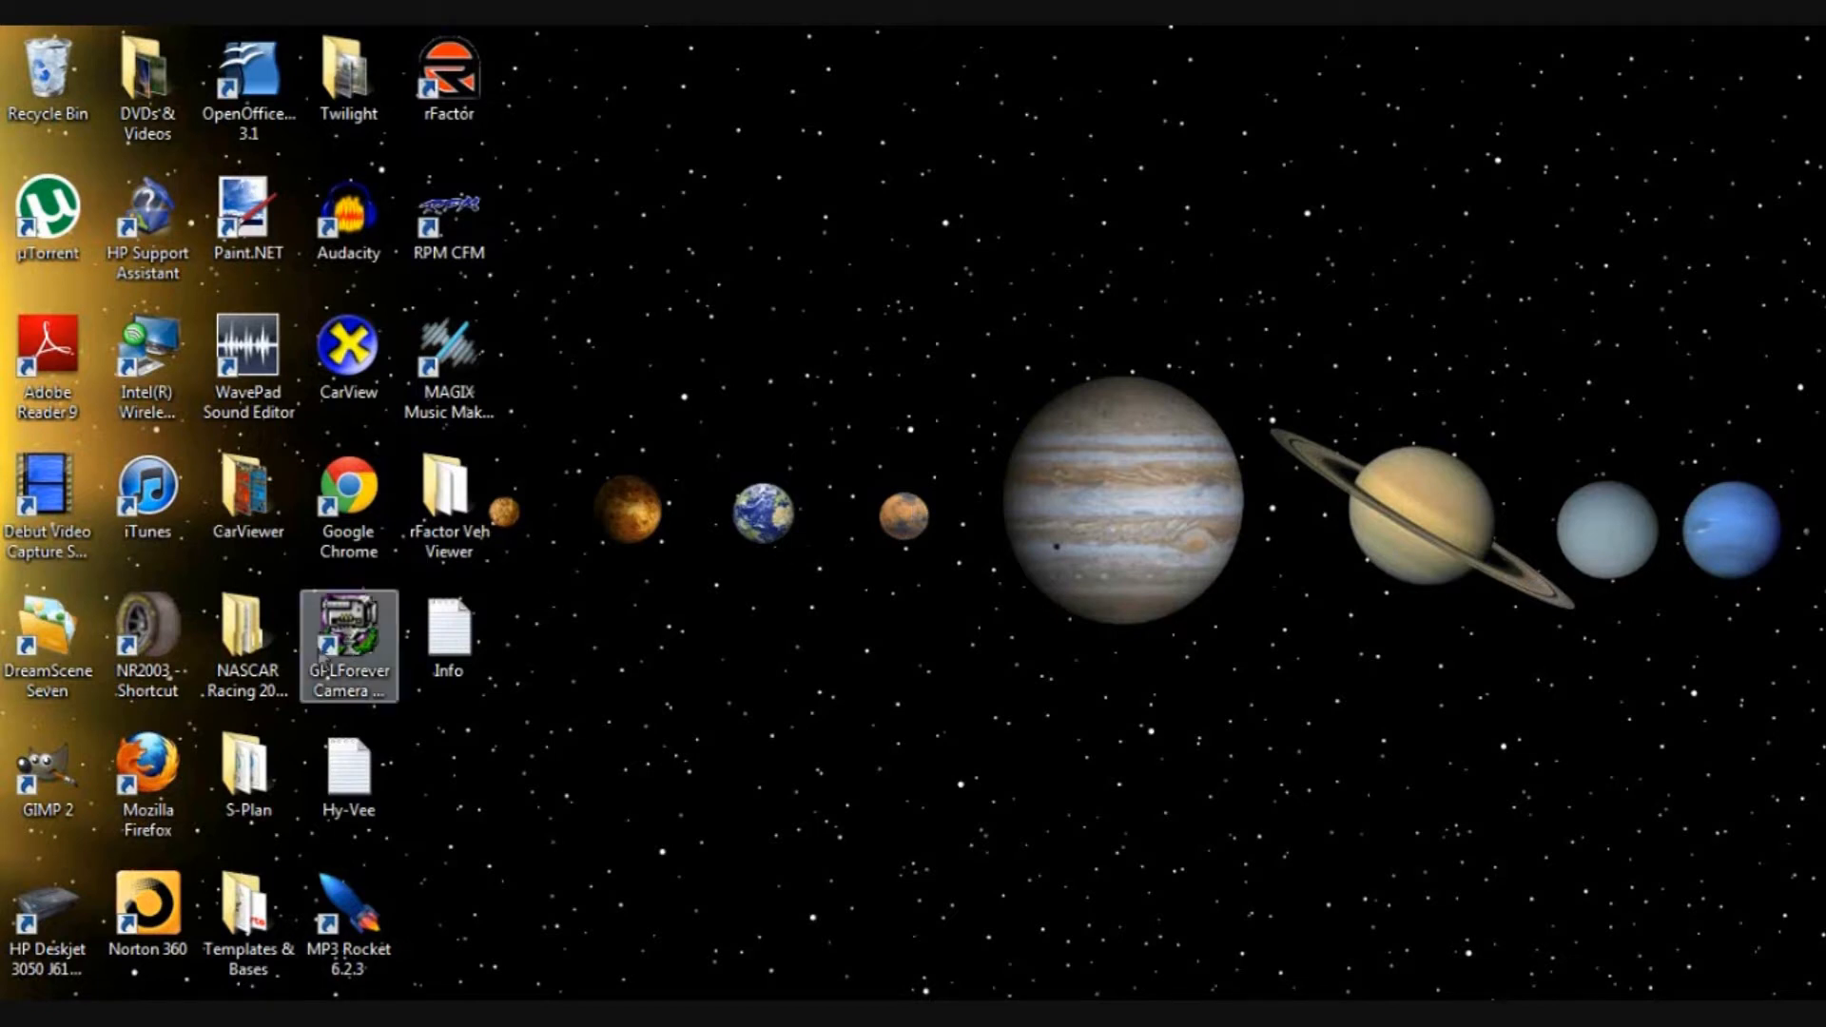
pyautogui.click(23, 1014)
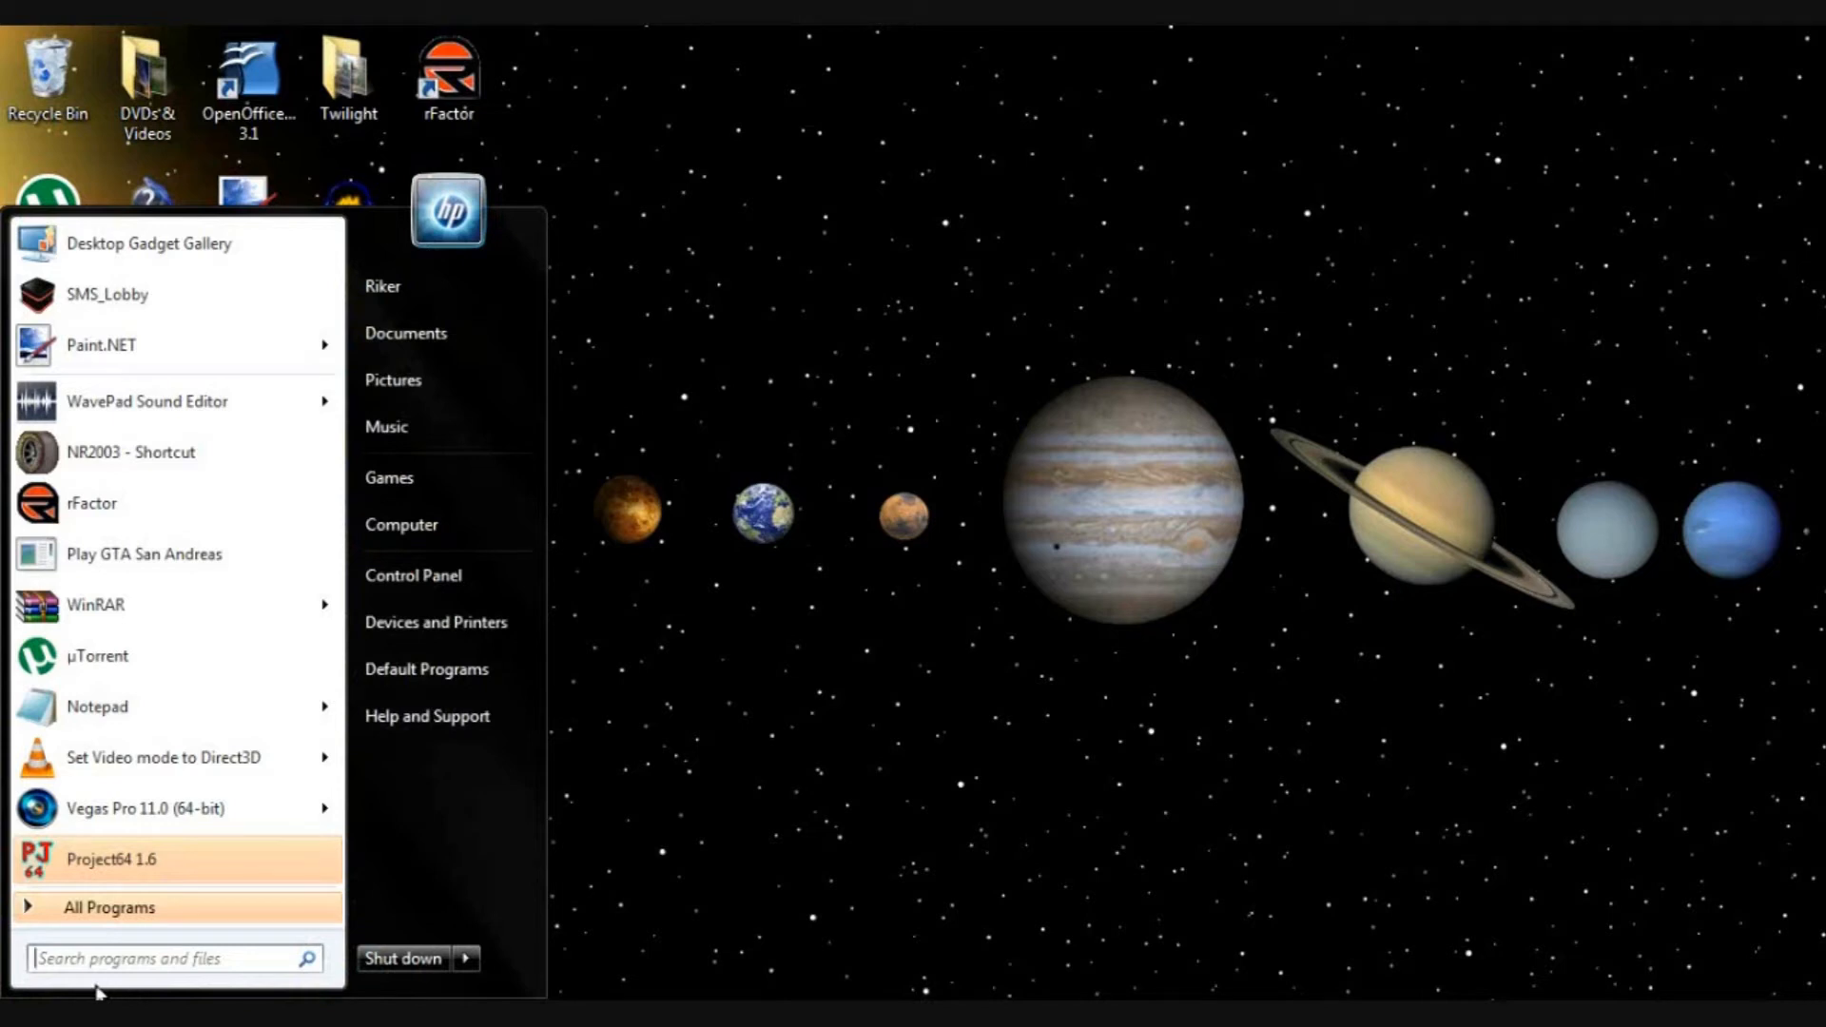
pyautogui.write('regedit')
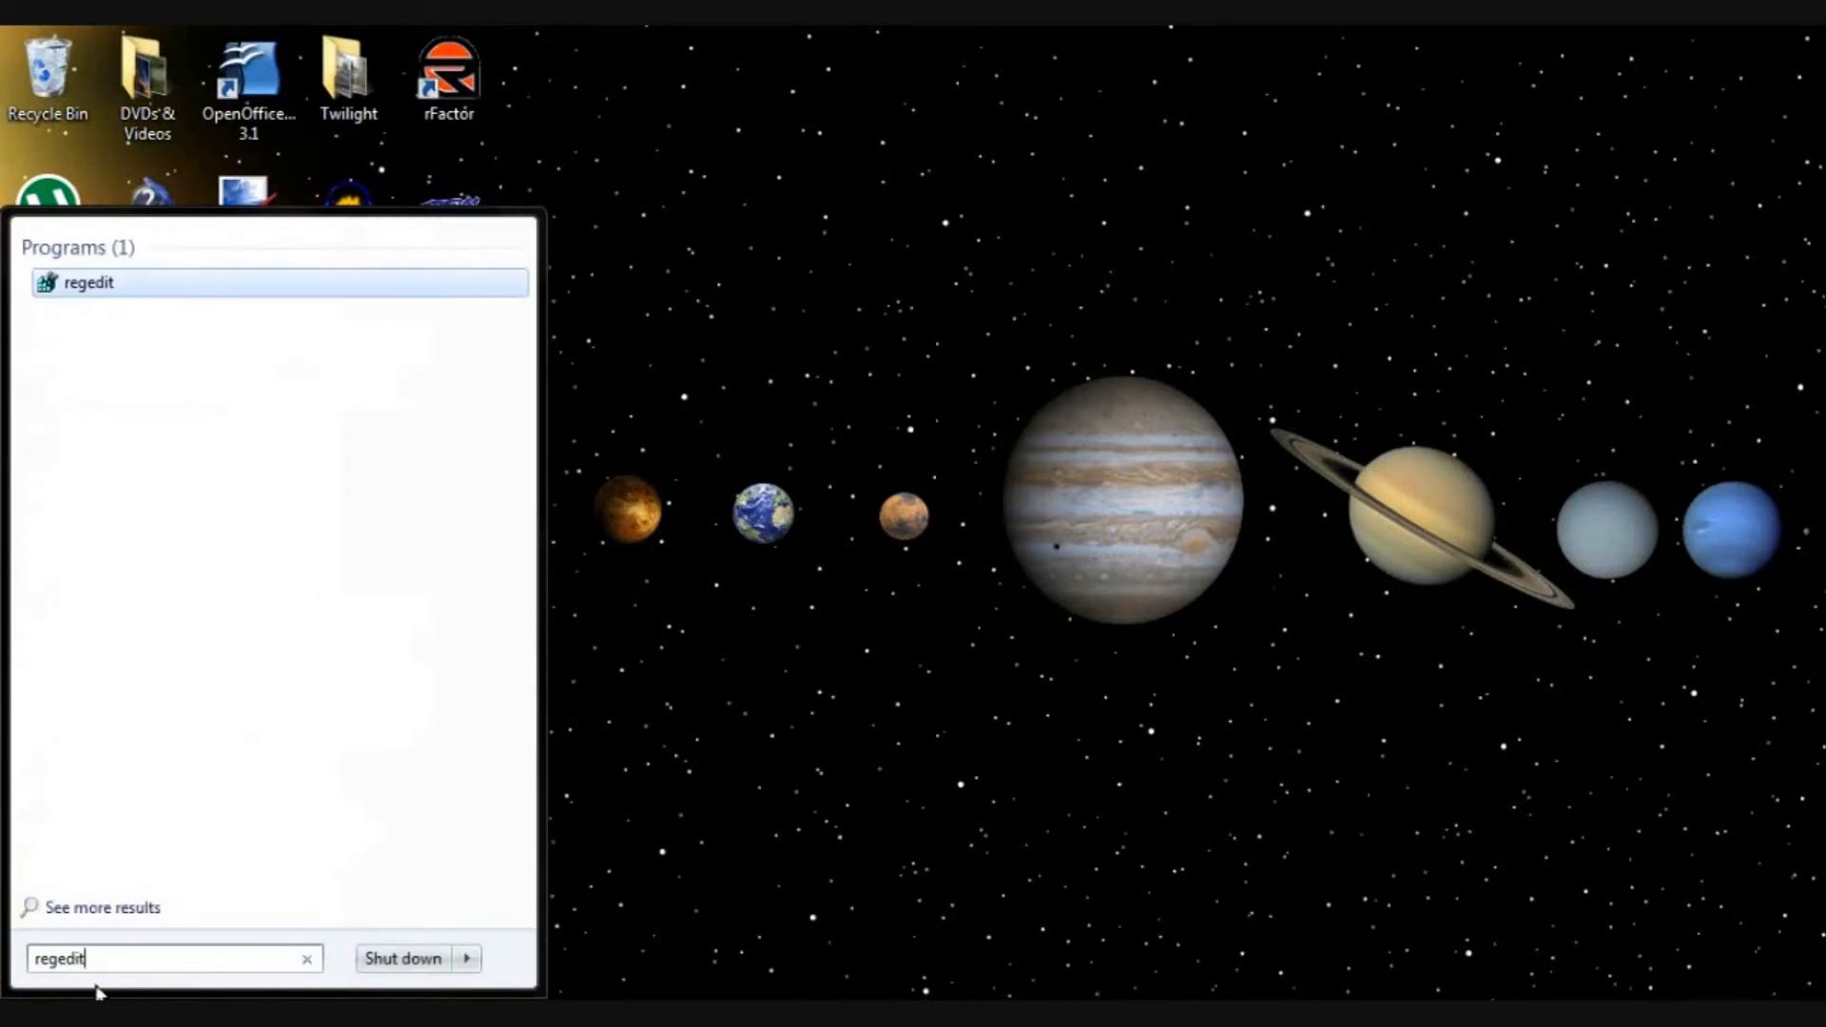
# Launch Registry Editor and collapse the tree to Computer's five top-level HKEY hives
pyautogui.click(87, 282)
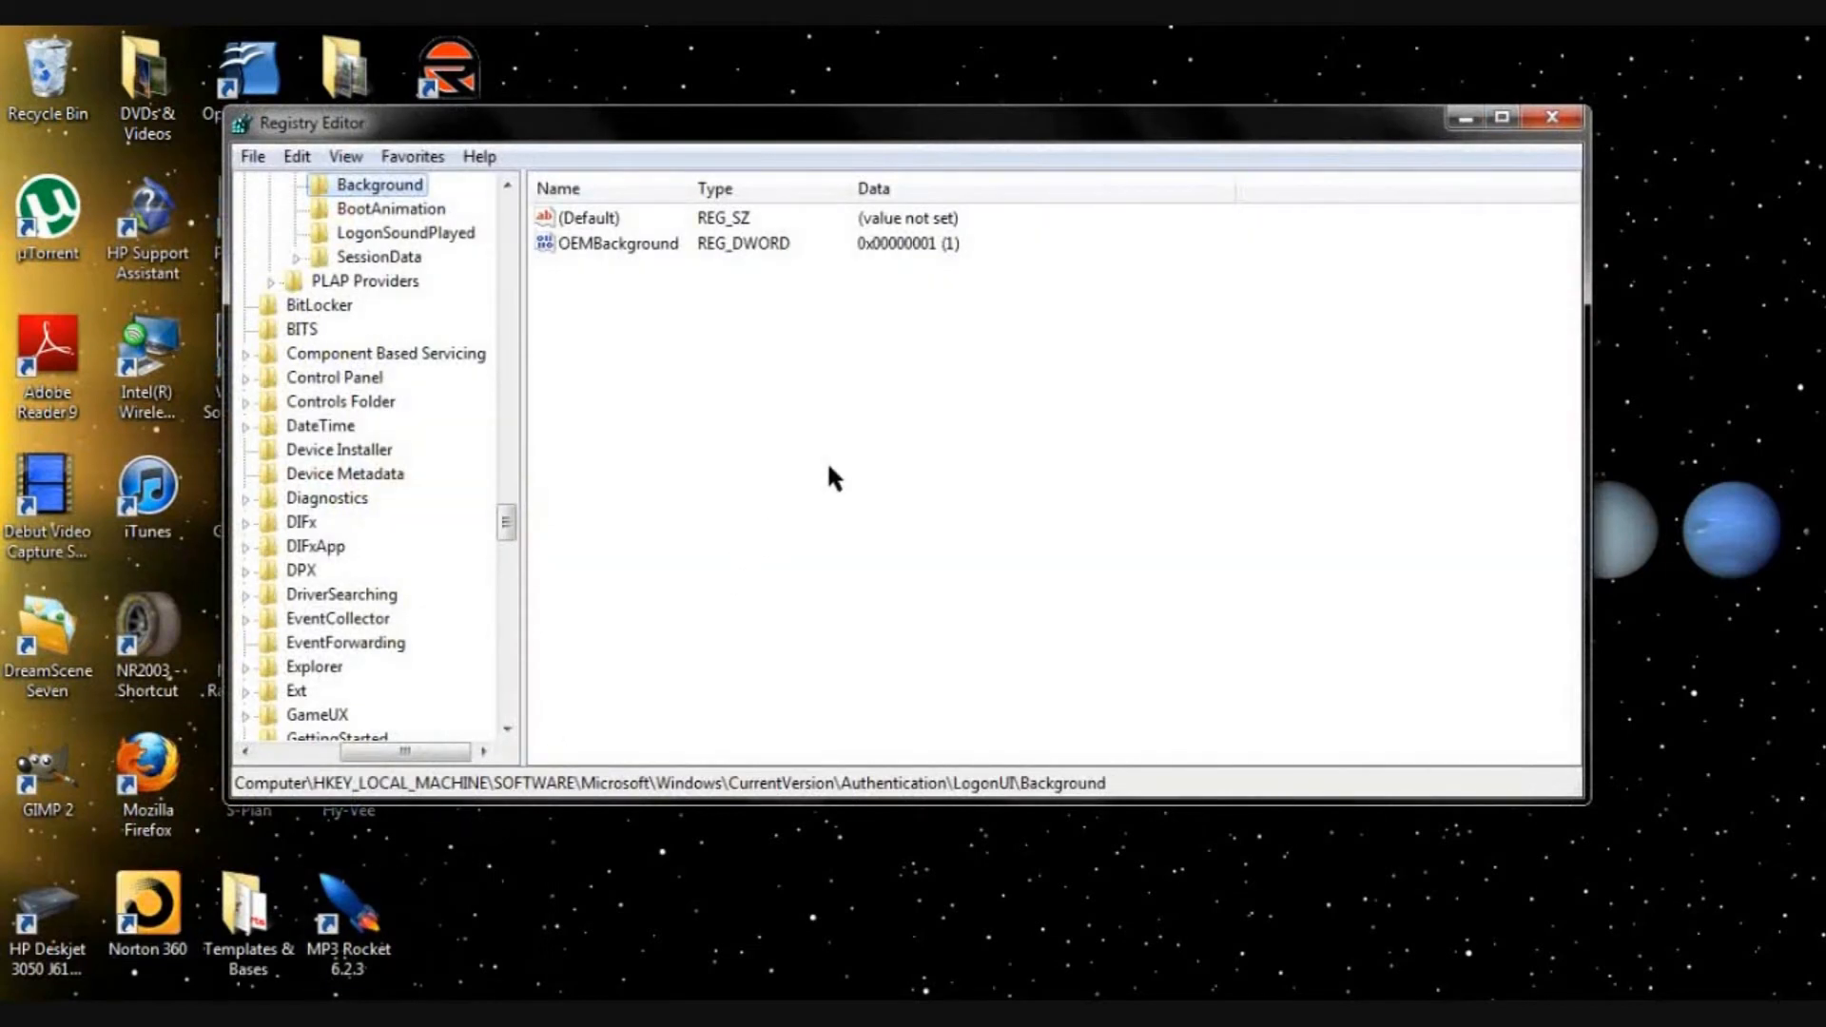
pyautogui.moveTo(896, 418)
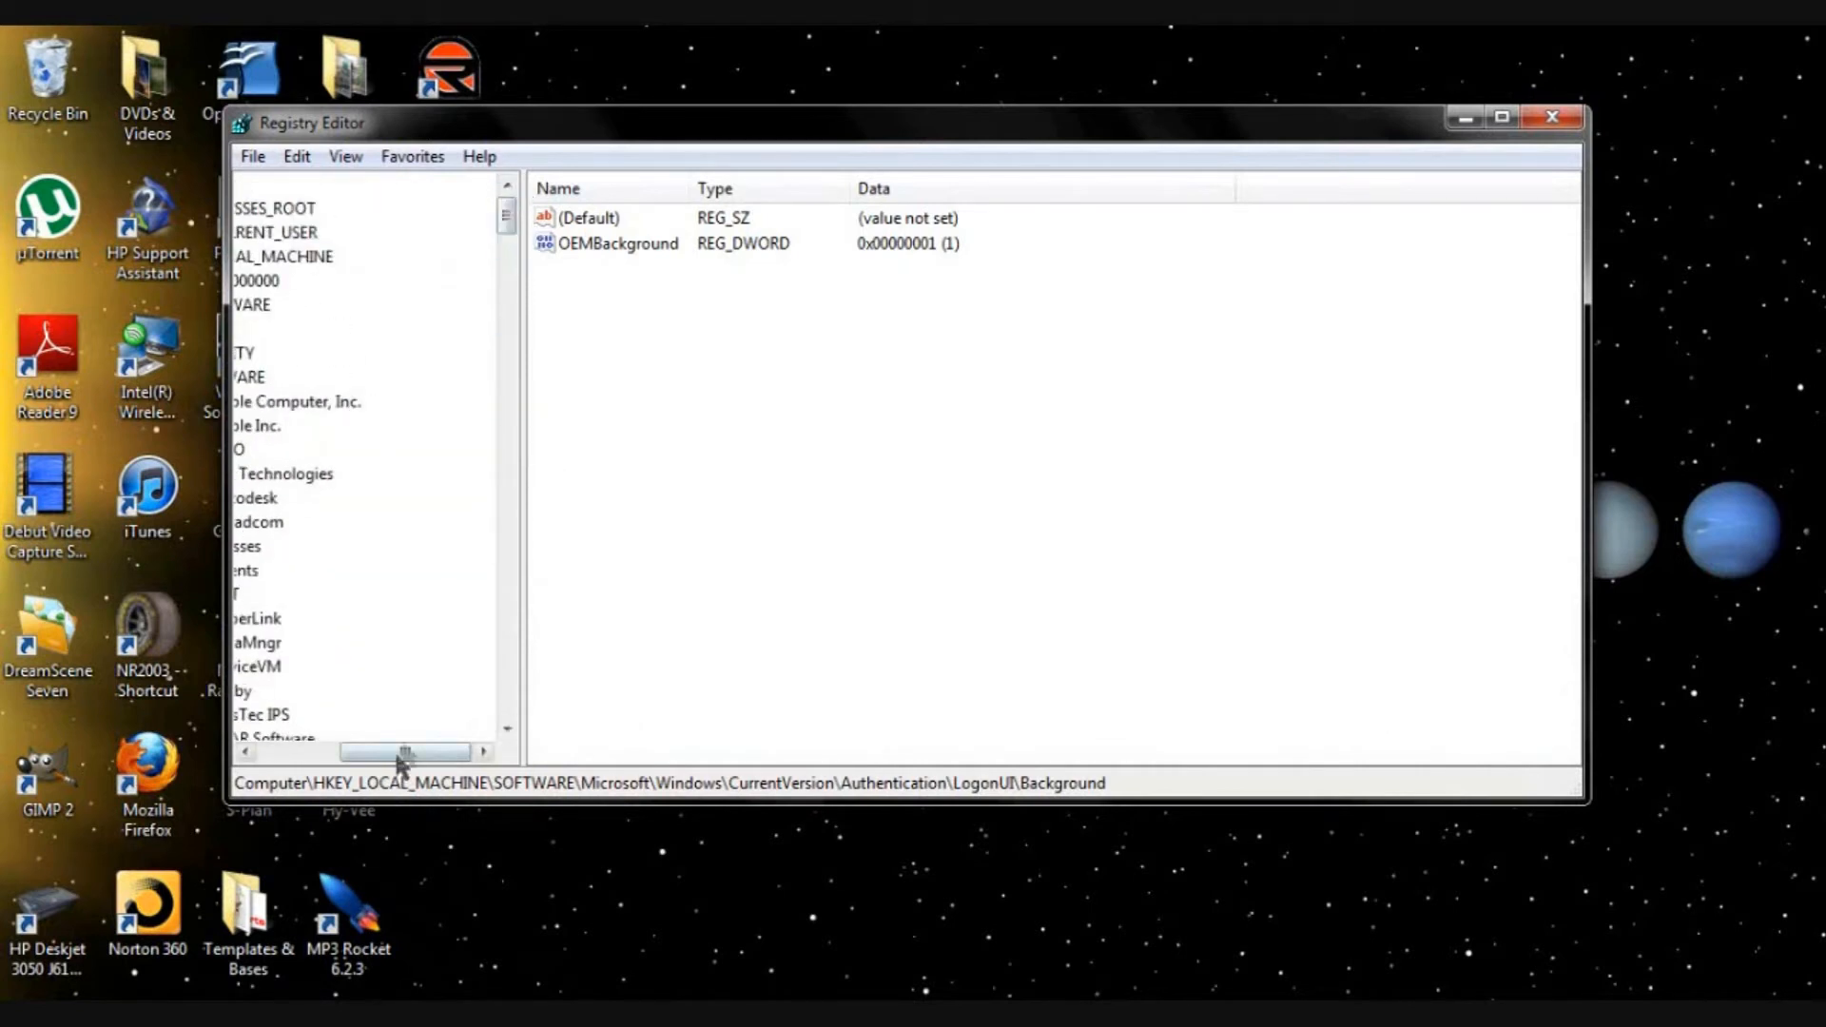
pyautogui.click(325, 184)
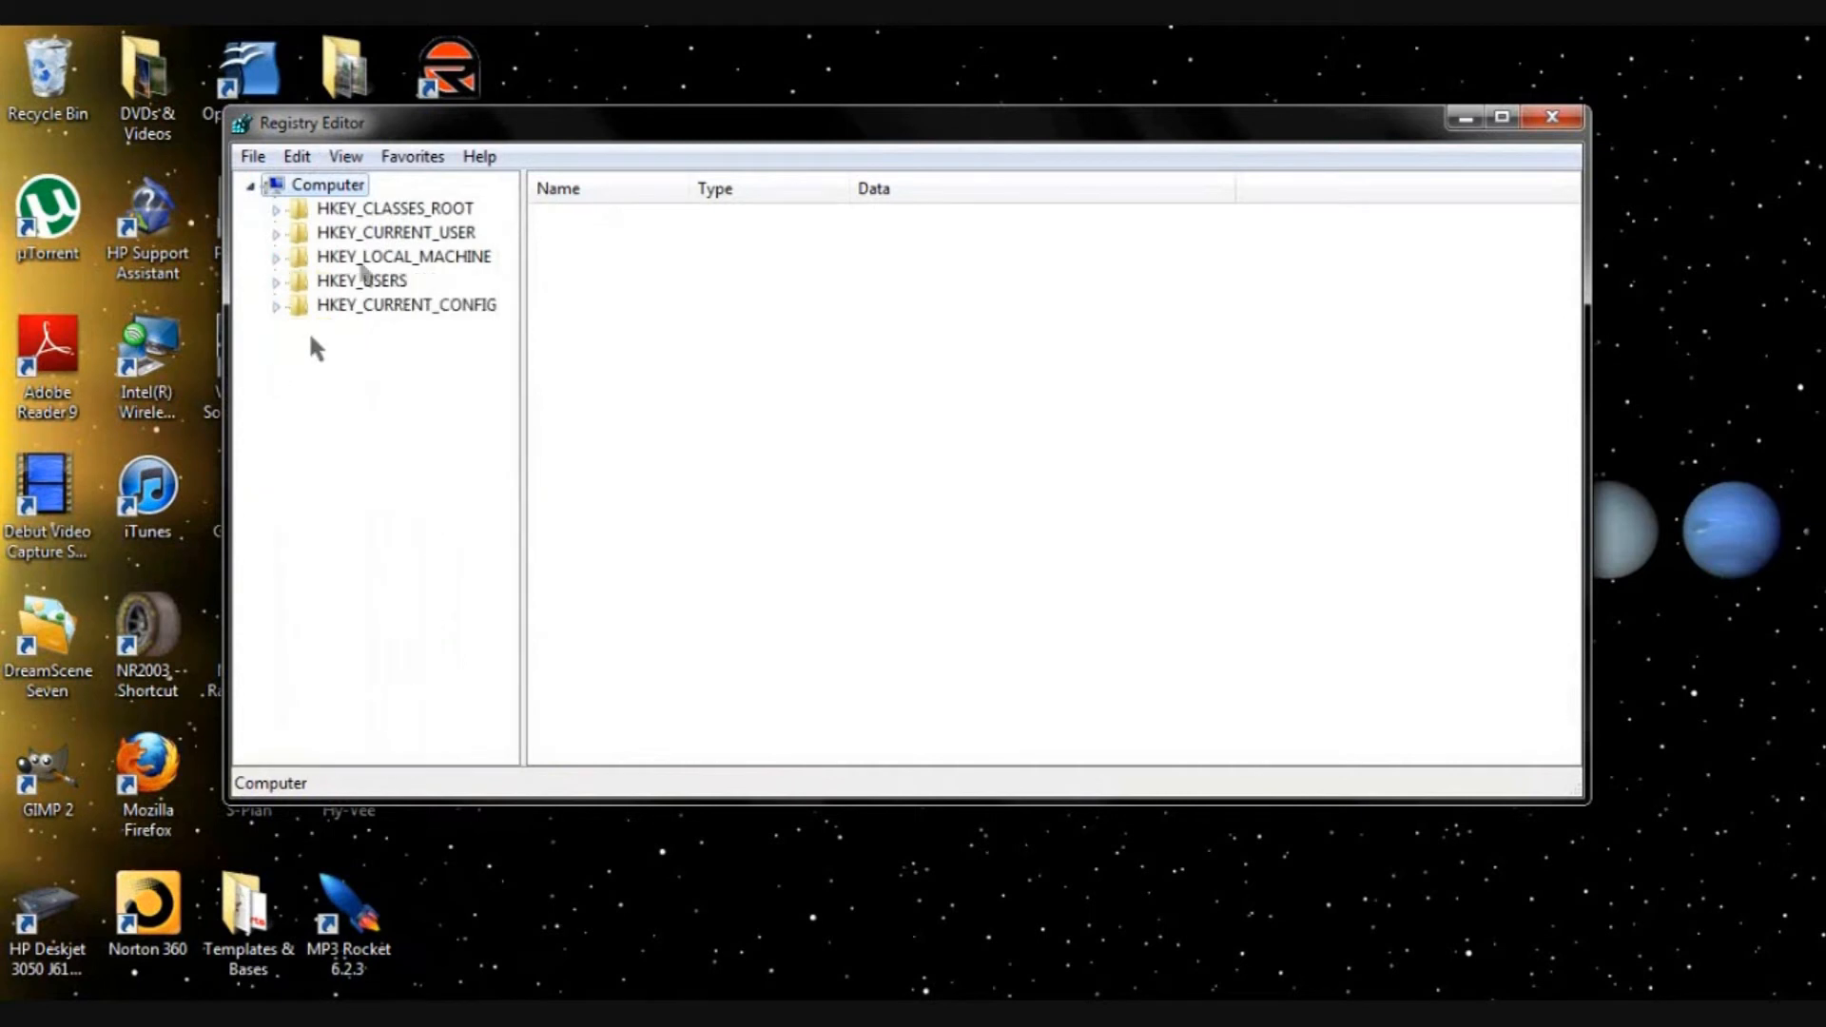
pyautogui.click(147, 495)
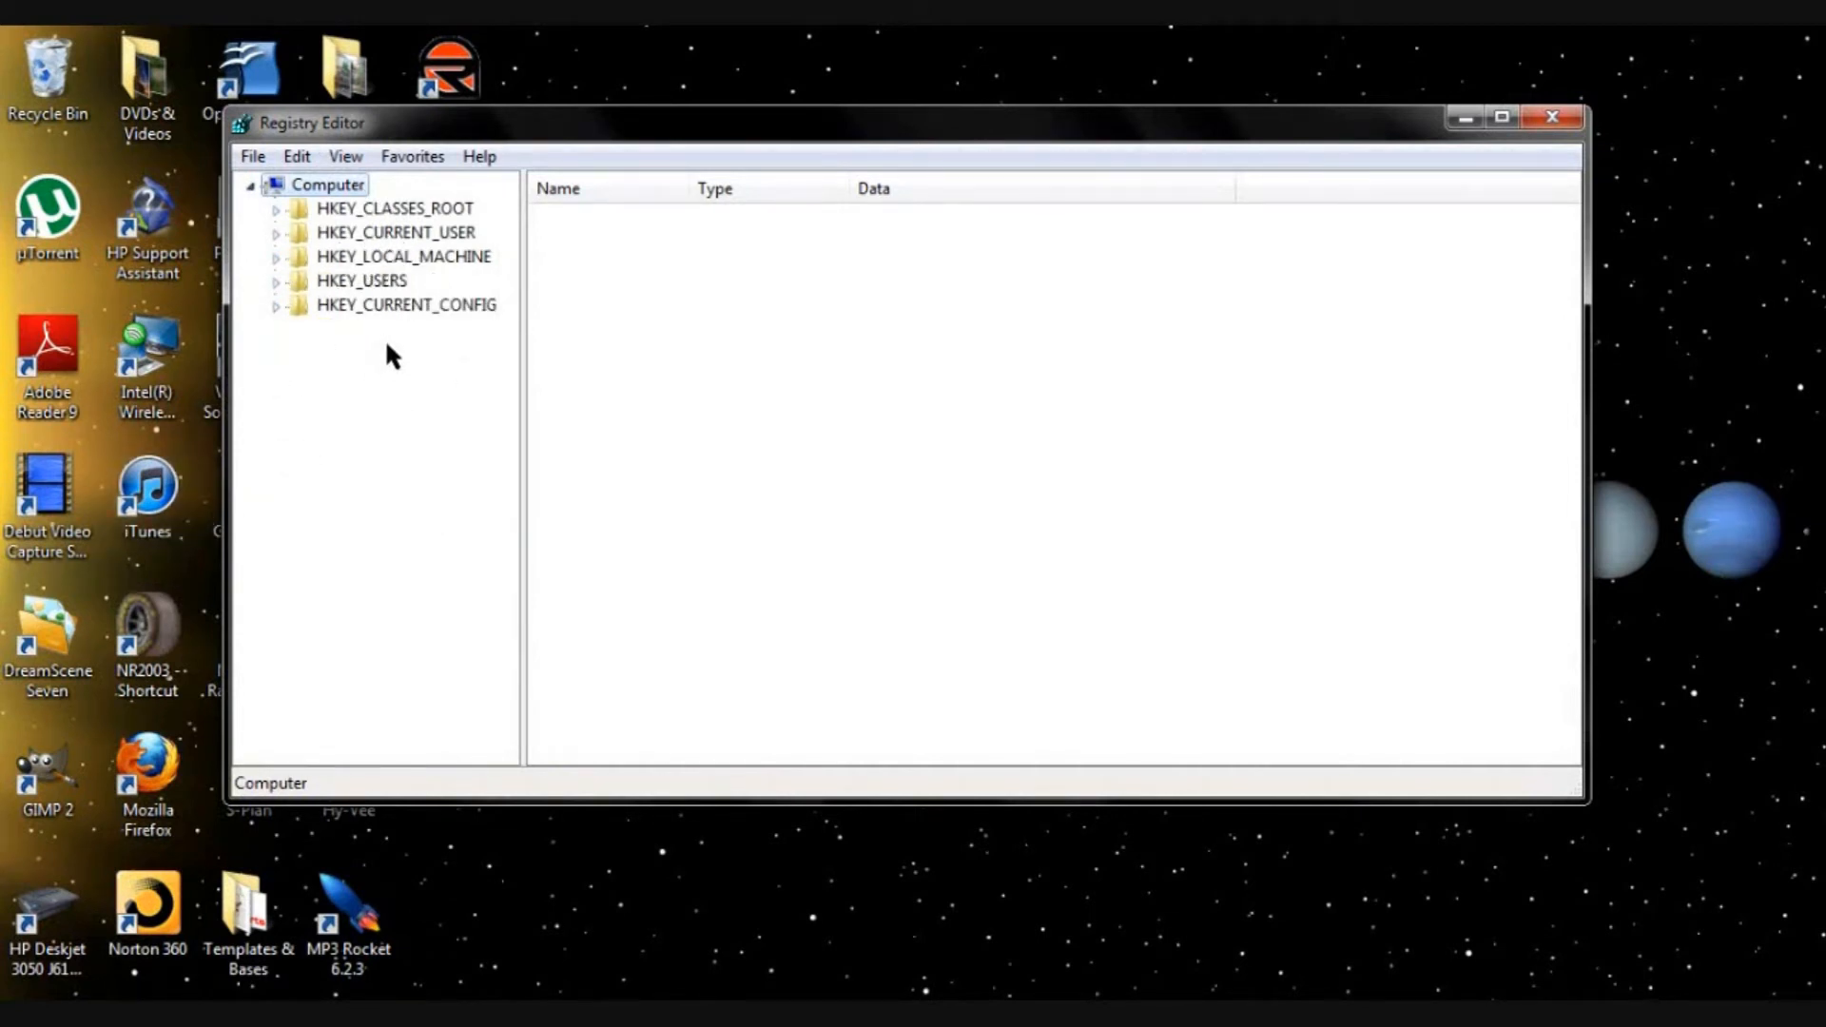
pyautogui.moveTo(377, 396)
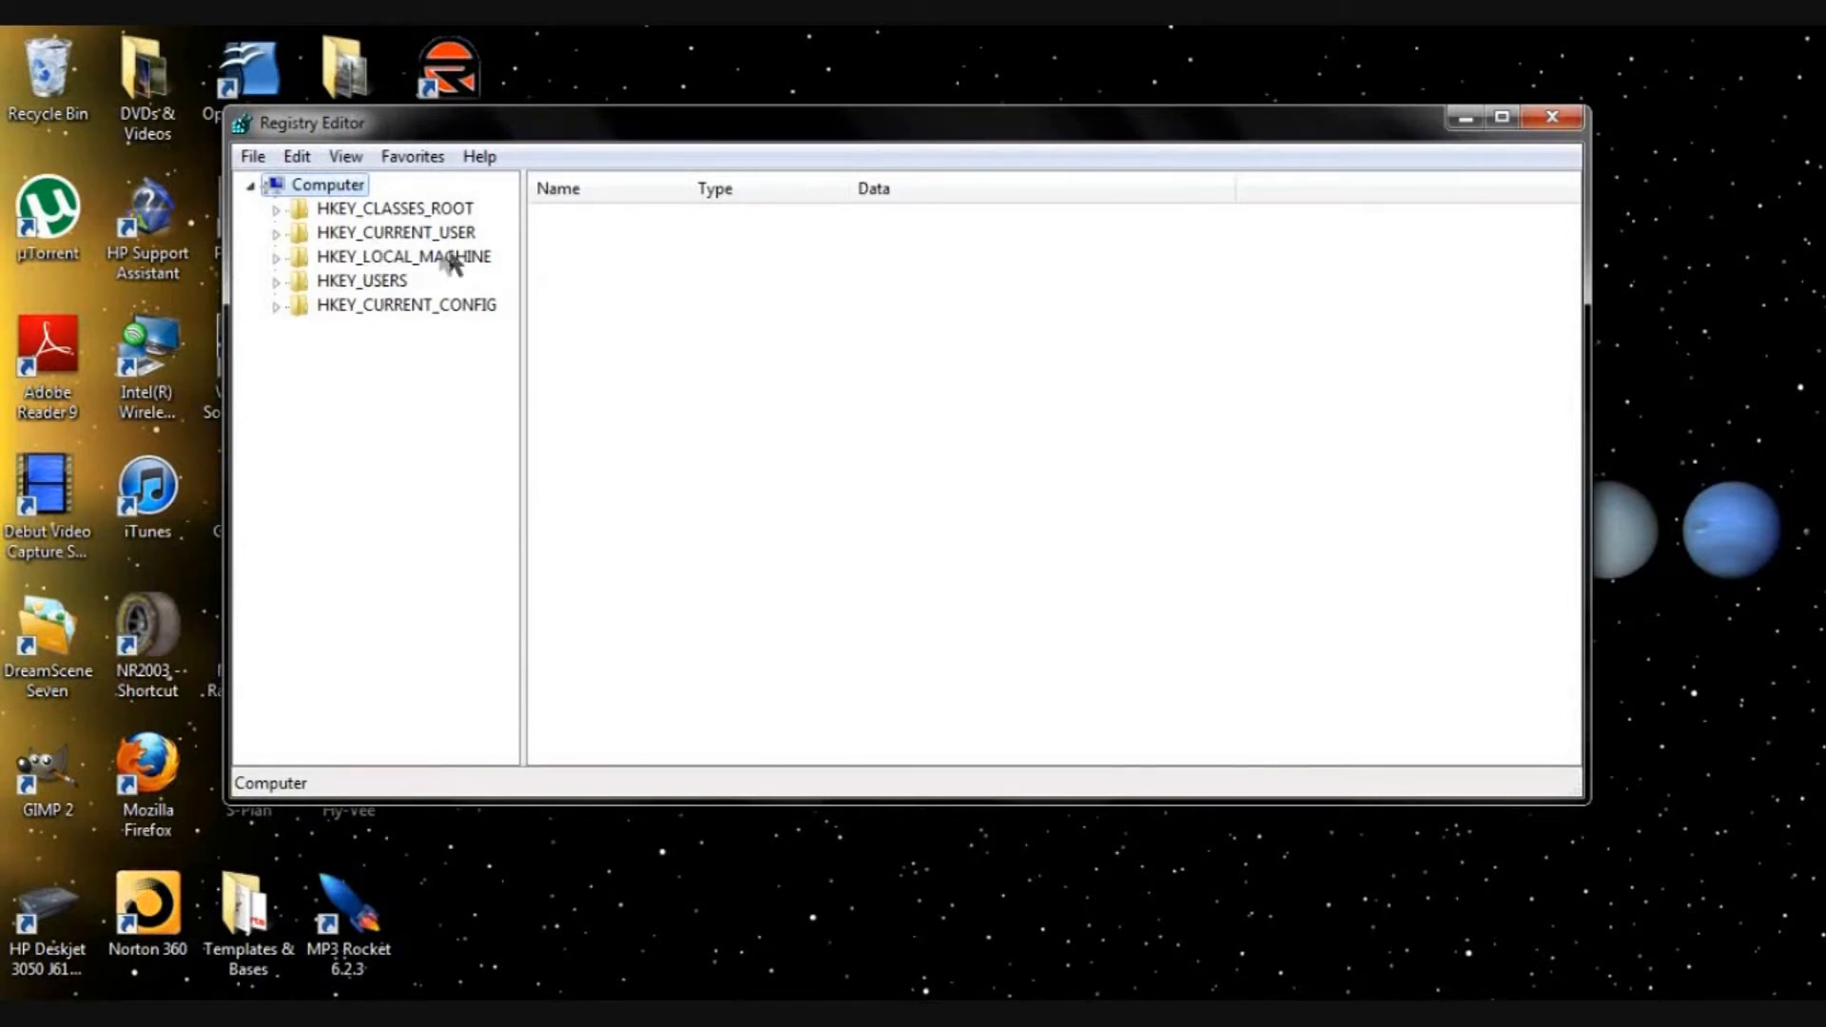
pyautogui.moveTo(422, 268)
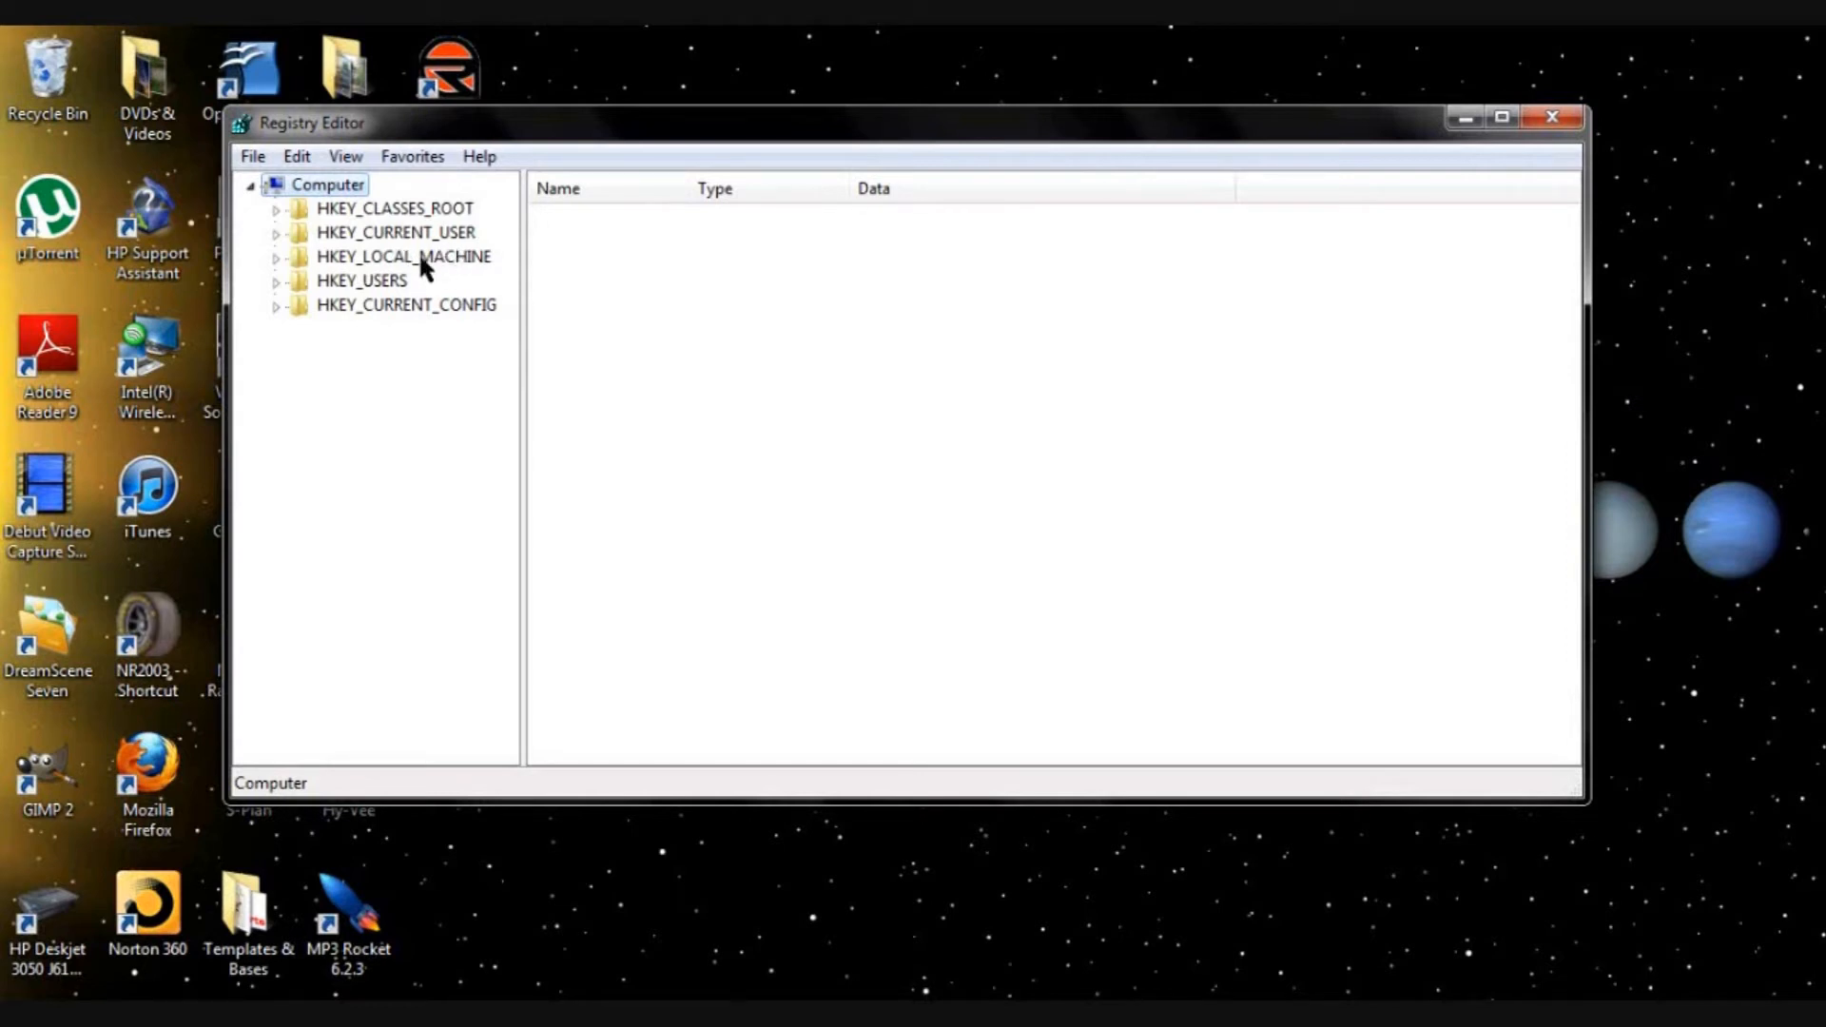
# Search HKEY_LOCAL_MACHINE for 'OEMBackground' using Find Next
pyautogui.rightClick(401, 257)
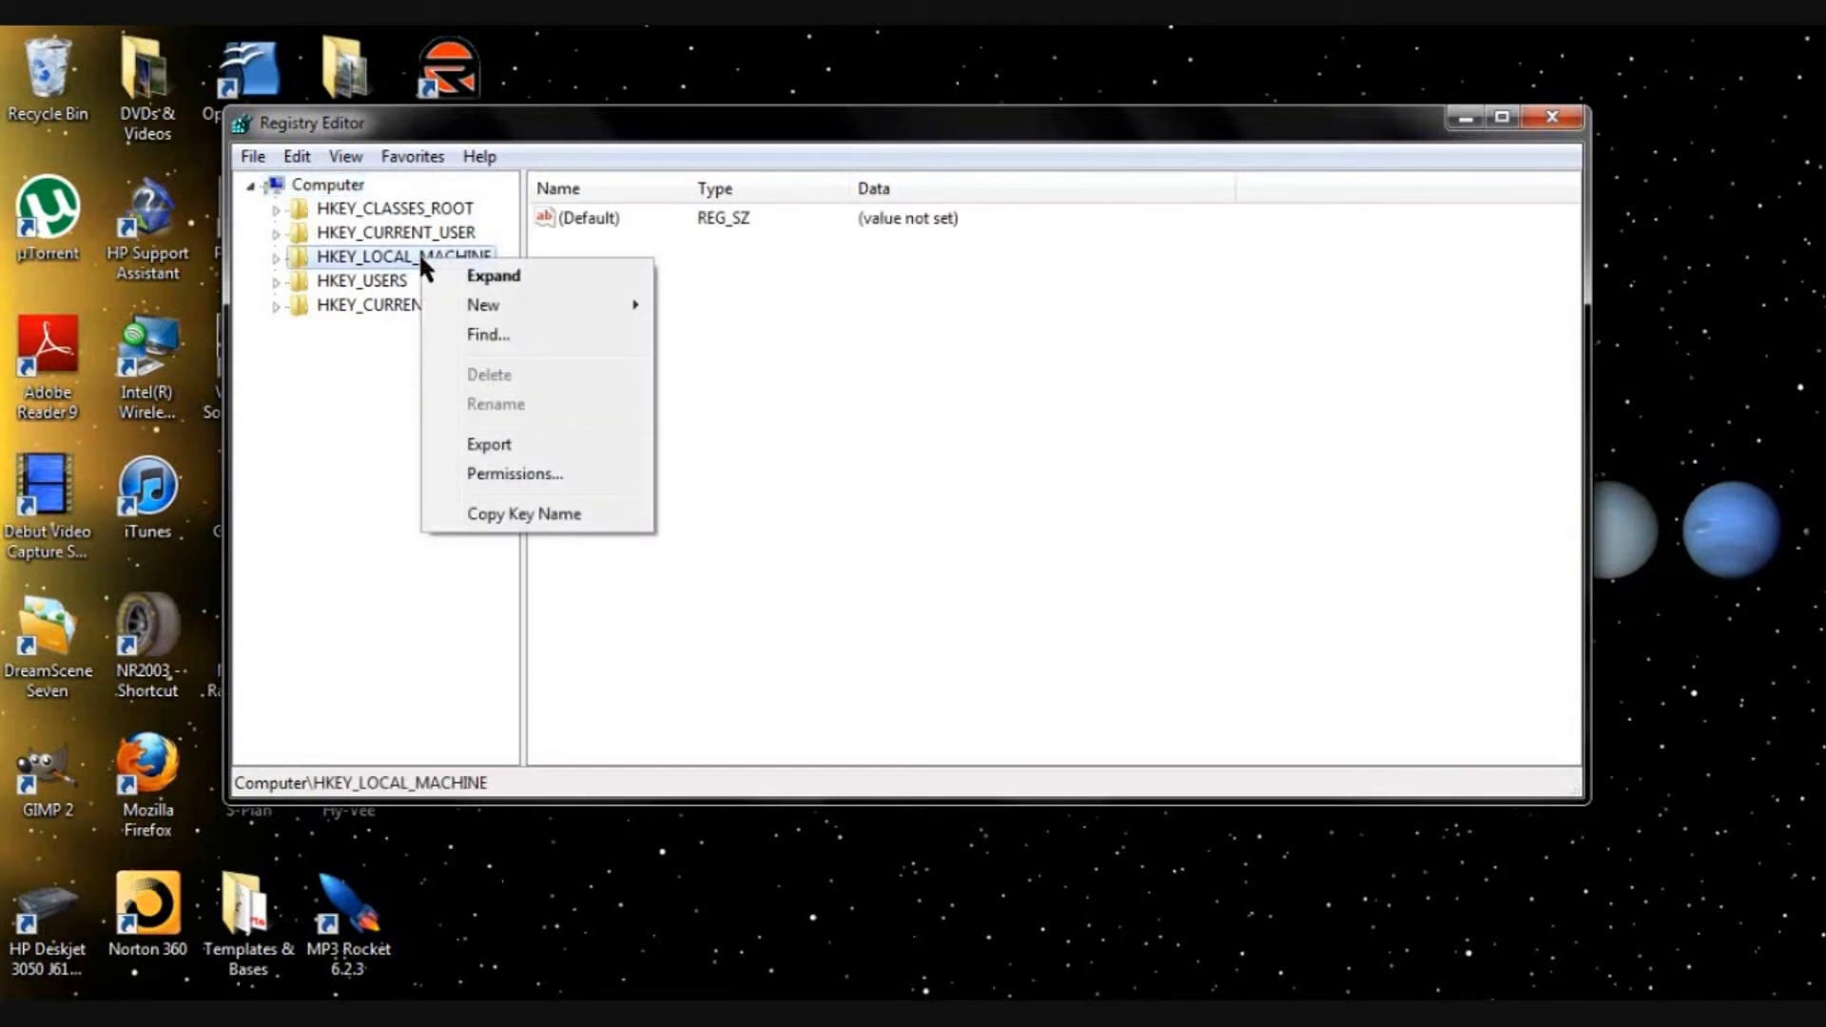
pyautogui.click(489, 335)
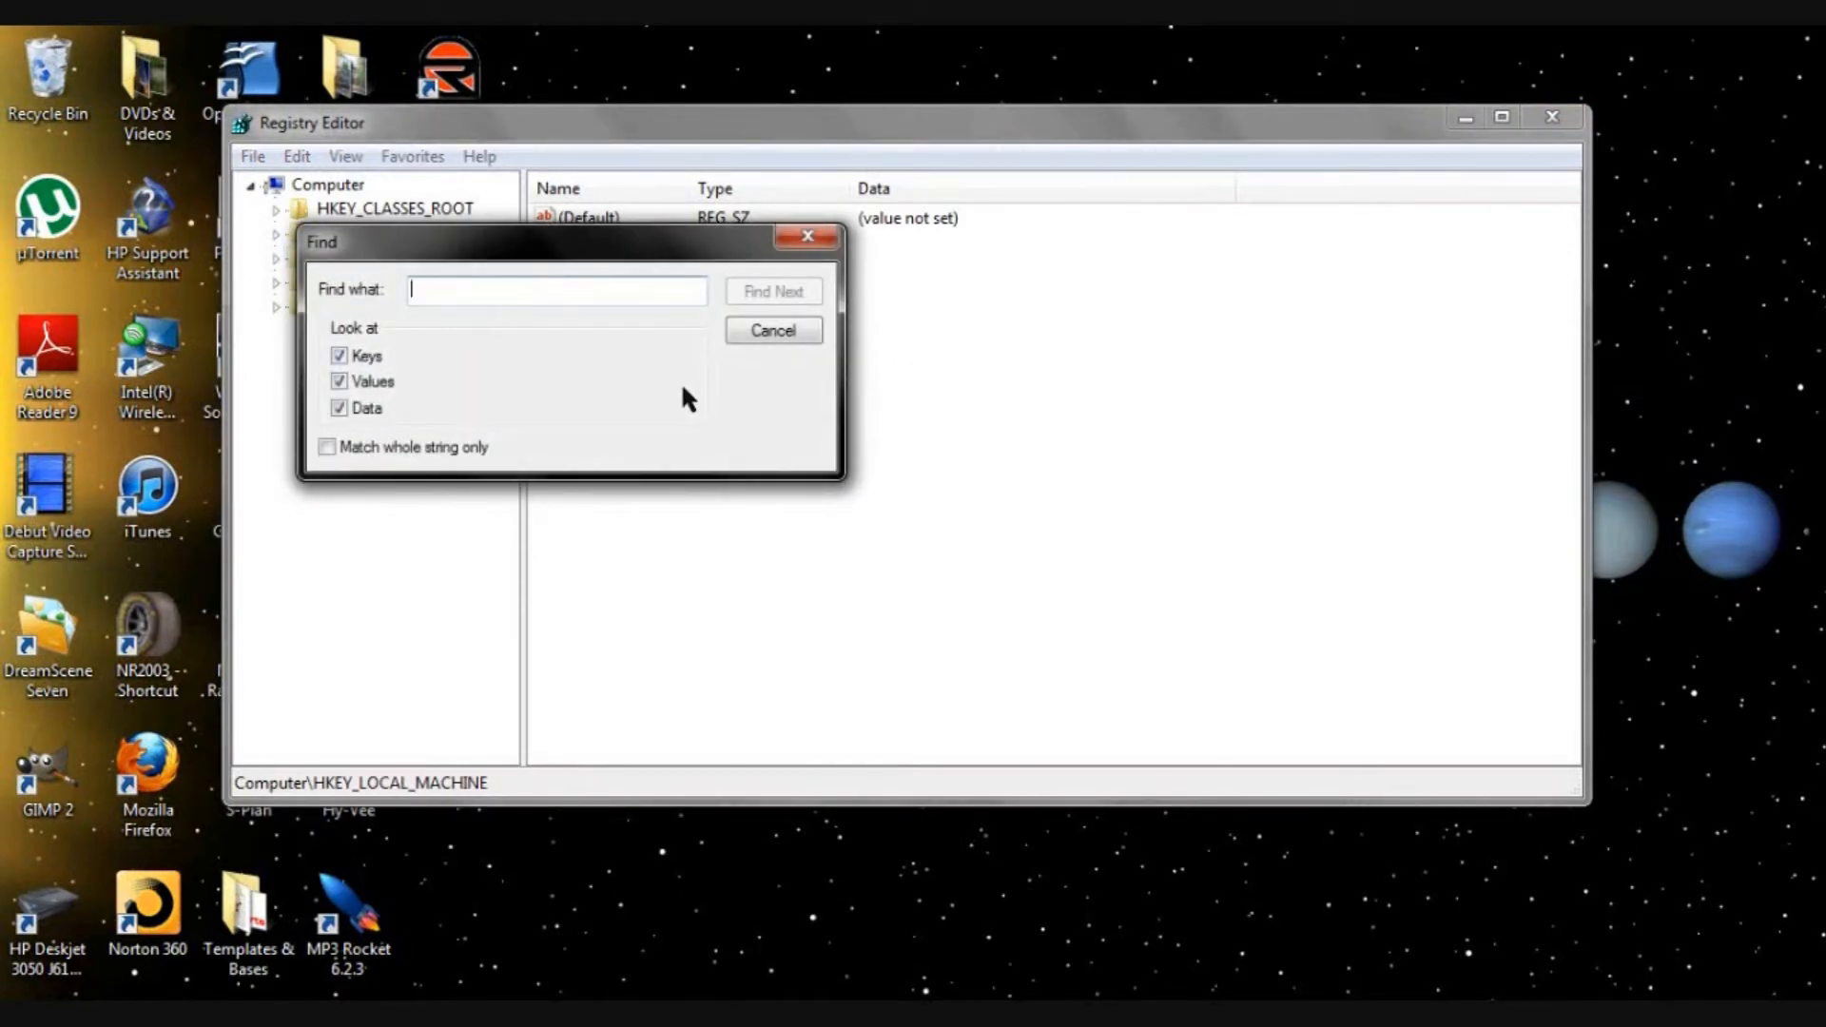
pyautogui.write('OEMBackground')
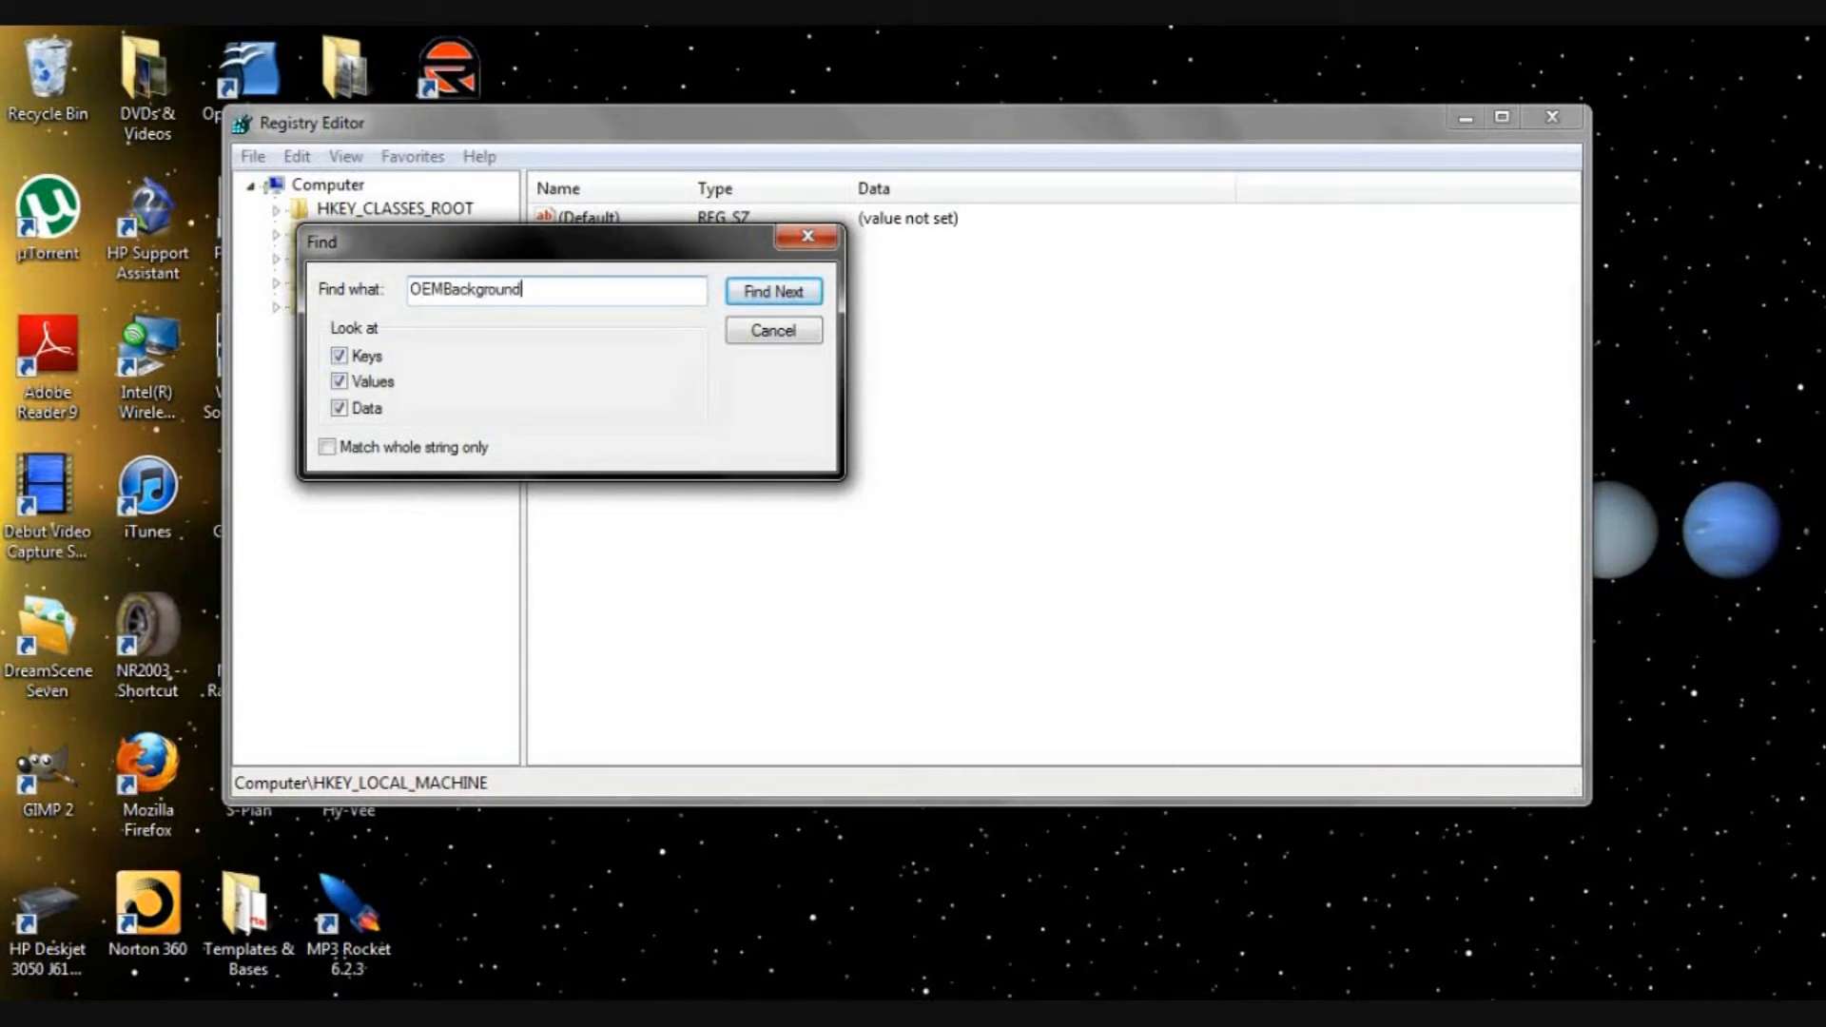
pyautogui.click(772, 291)
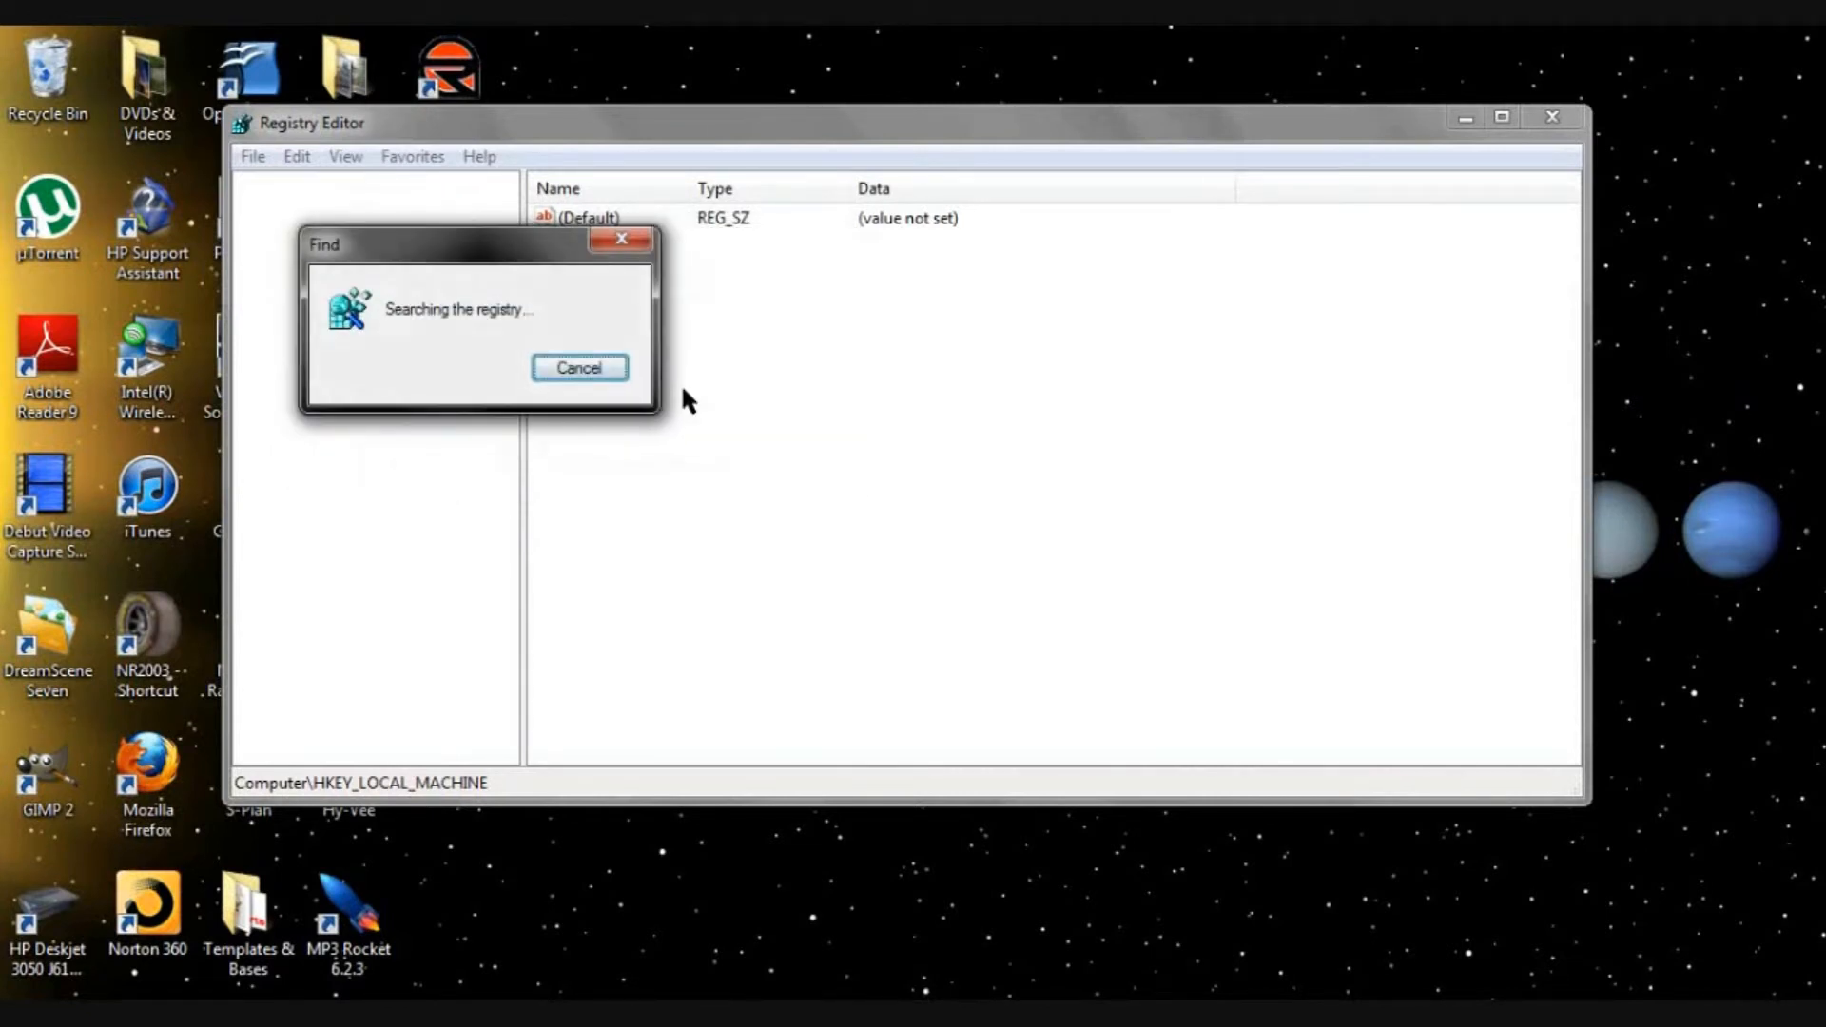
pyautogui.moveTo(698, 422)
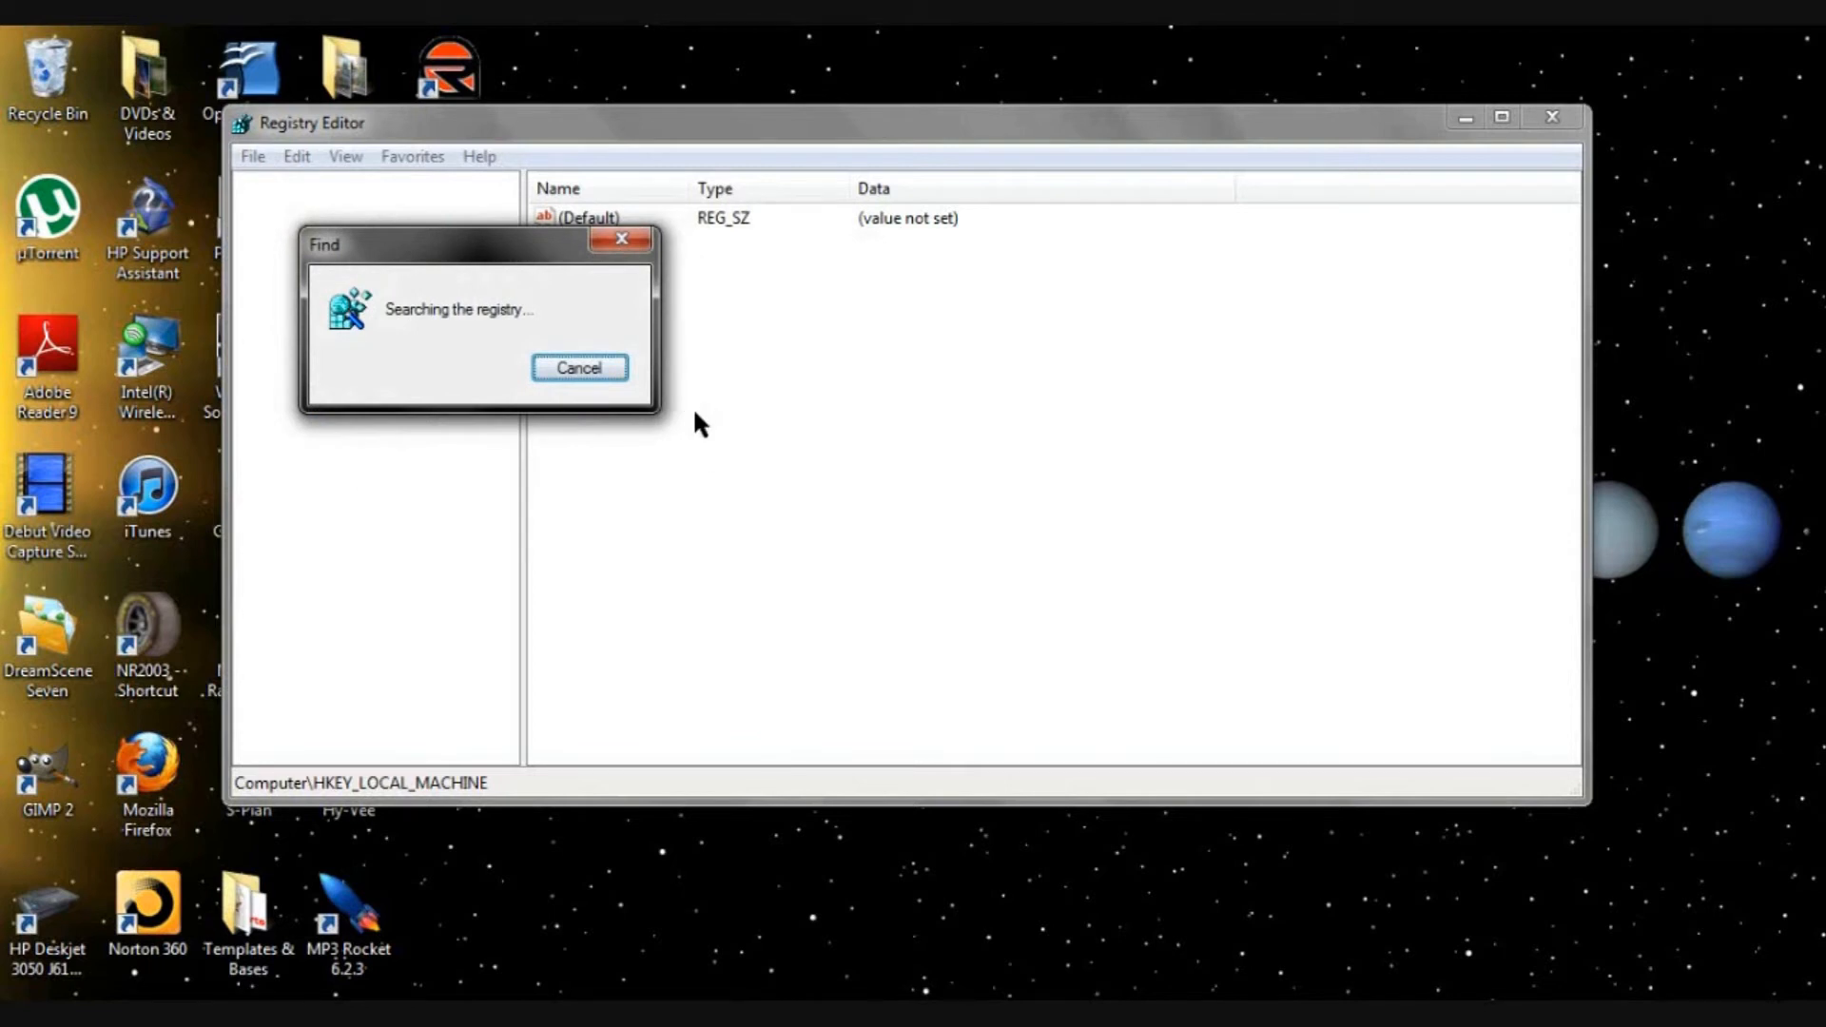
pyautogui.moveTo(783, 389)
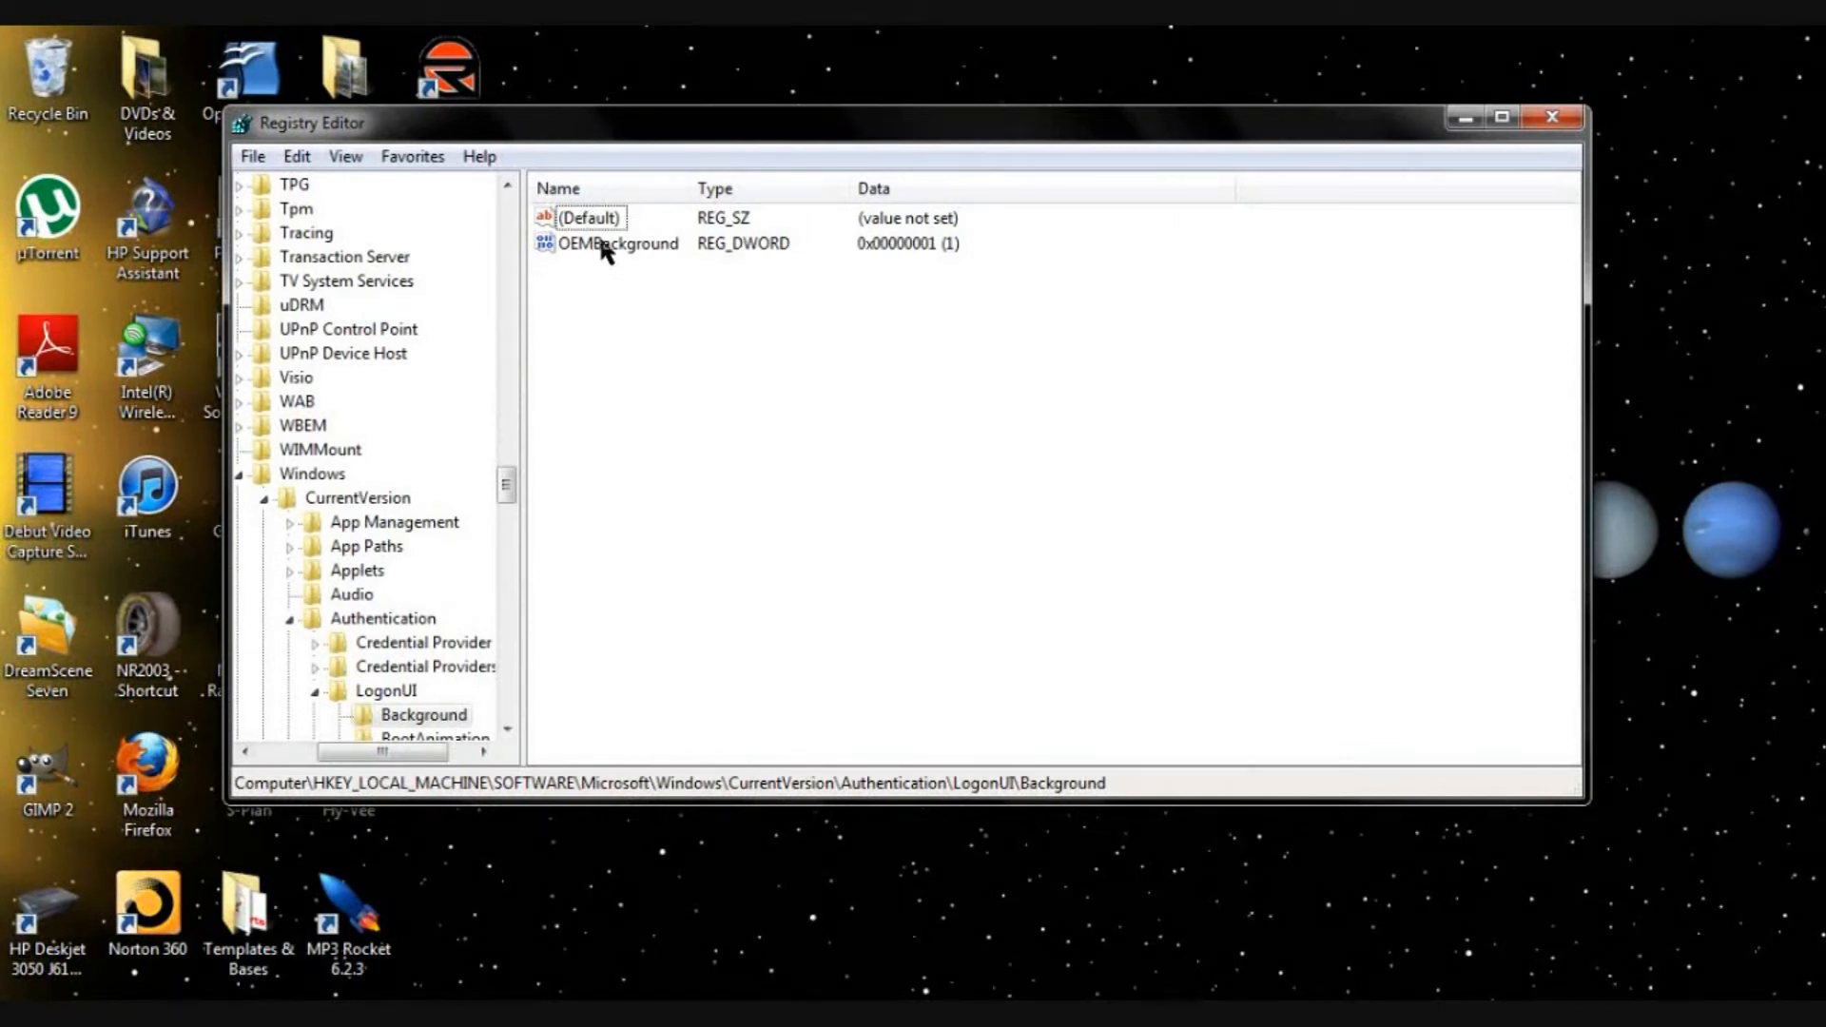
# Confirm OEMBackground's Value data is 1, accept it and close Registry Editor
pyautogui.doubleClick(617, 244)
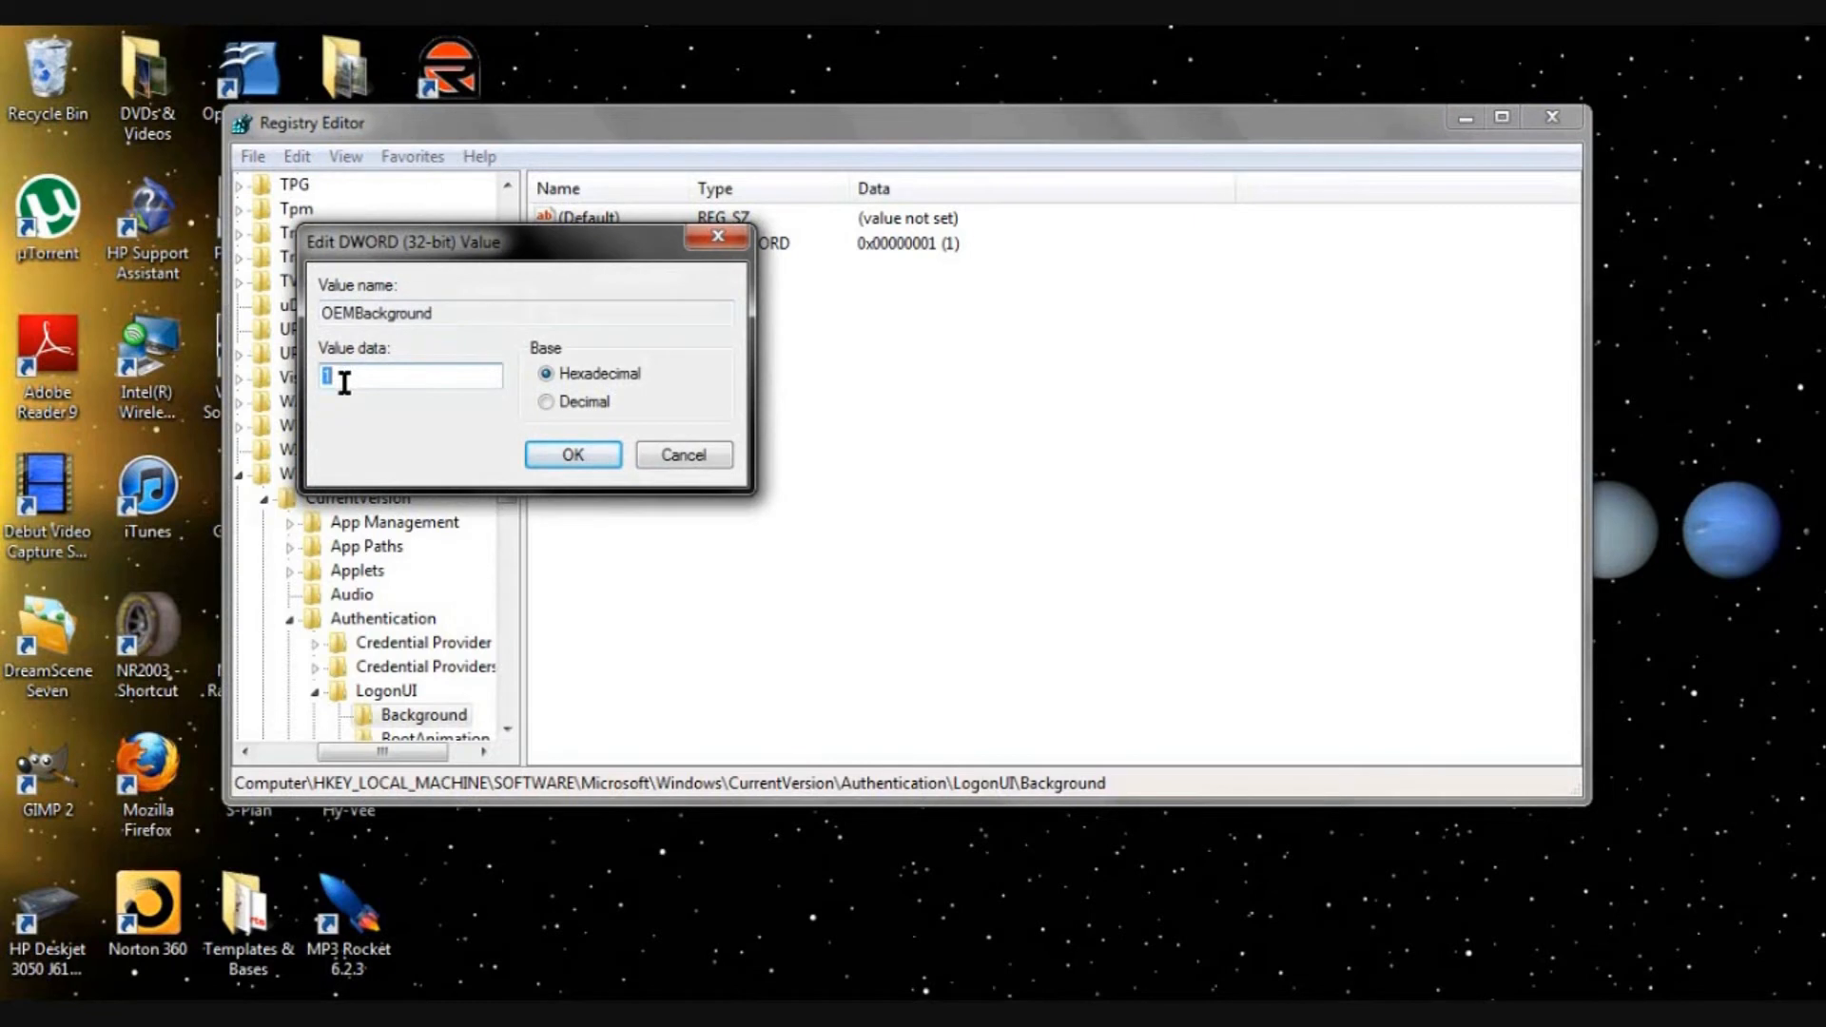
pyautogui.moveTo(400, 407)
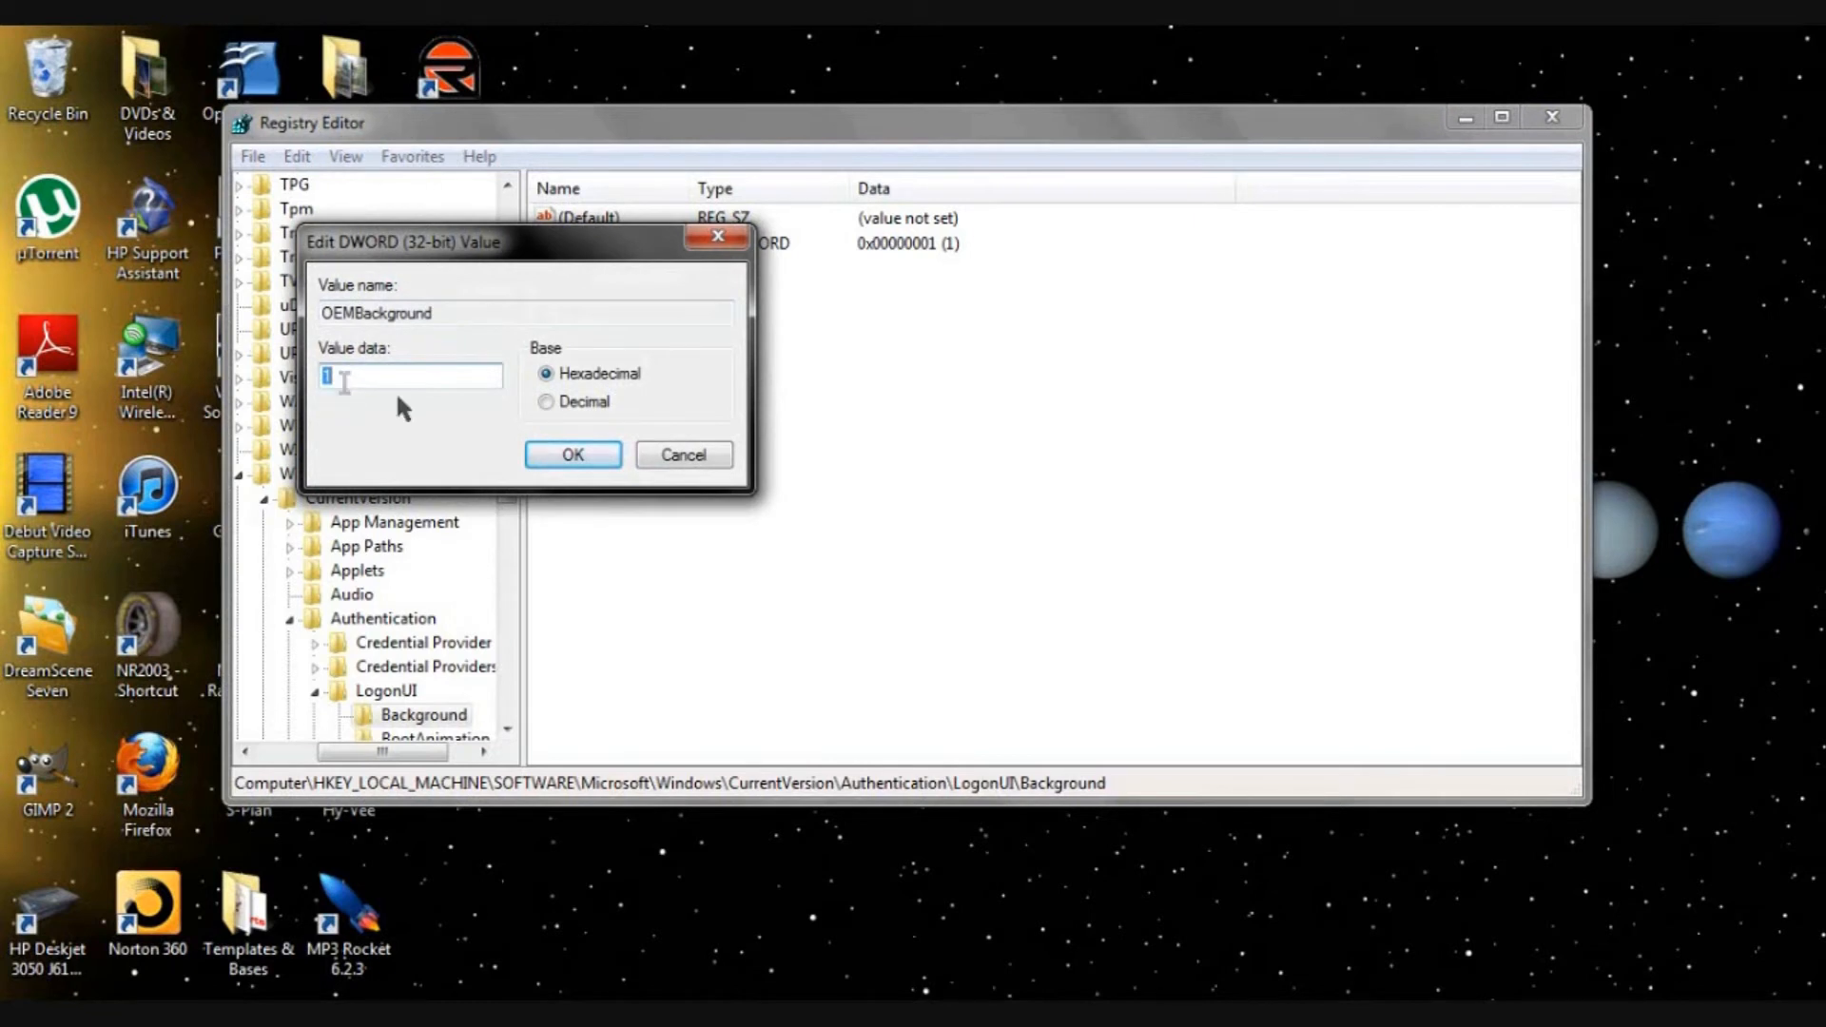
pyautogui.click(573, 455)
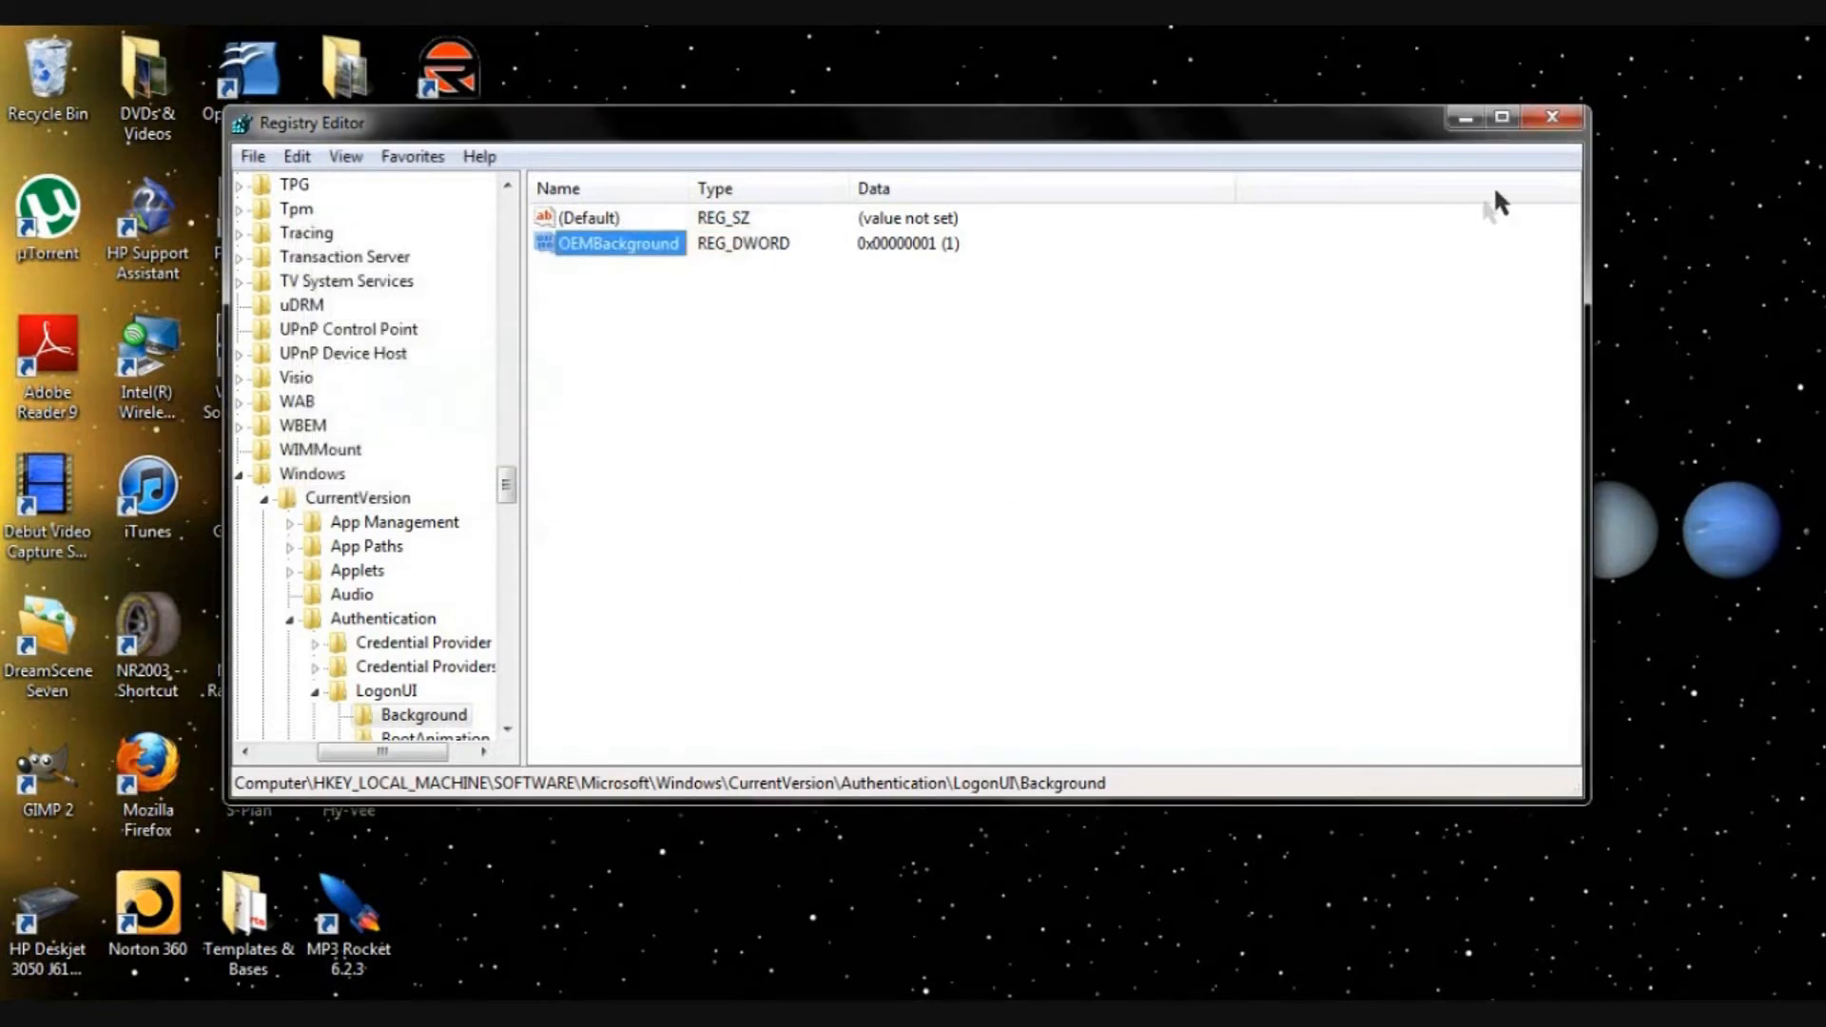
pyautogui.click(18, 1014)
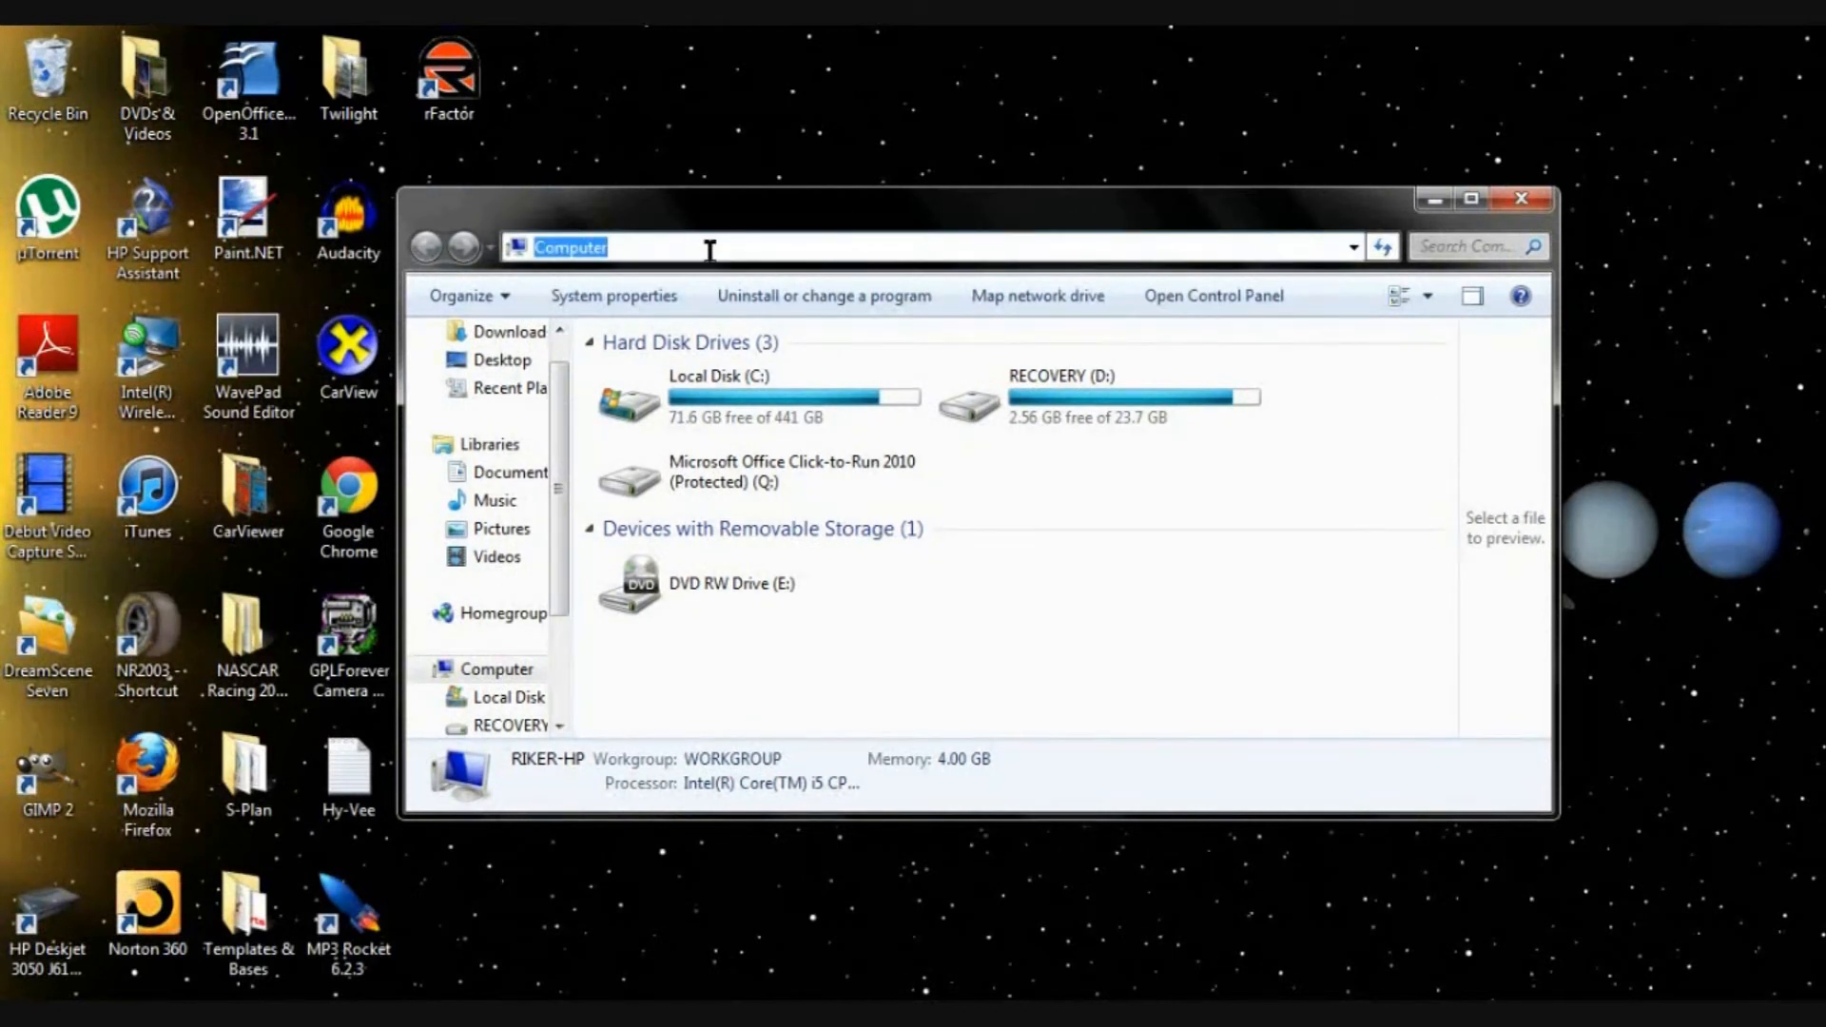
pyautogui.moveTo(740, 212)
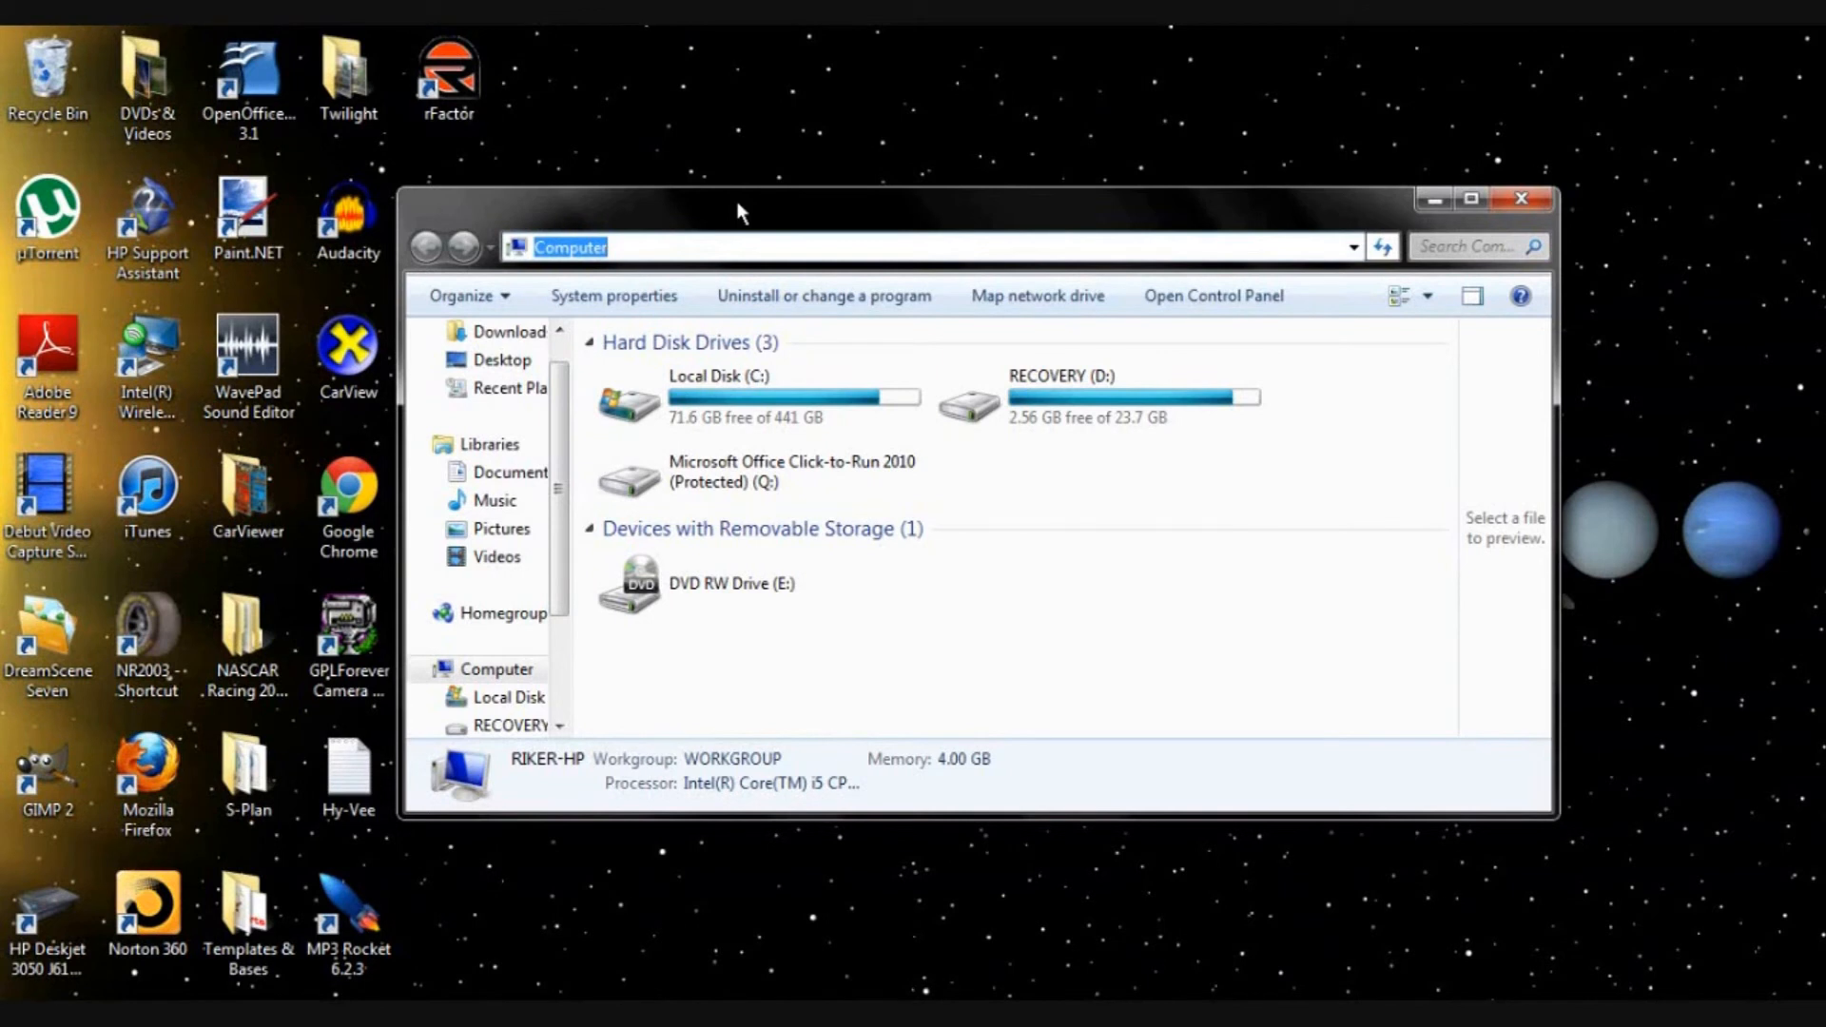
# Browse Explorer to %windir%\system32\oobe\Info\backgrounds
pyautogui.write('%windir%\\system32\\oobe')
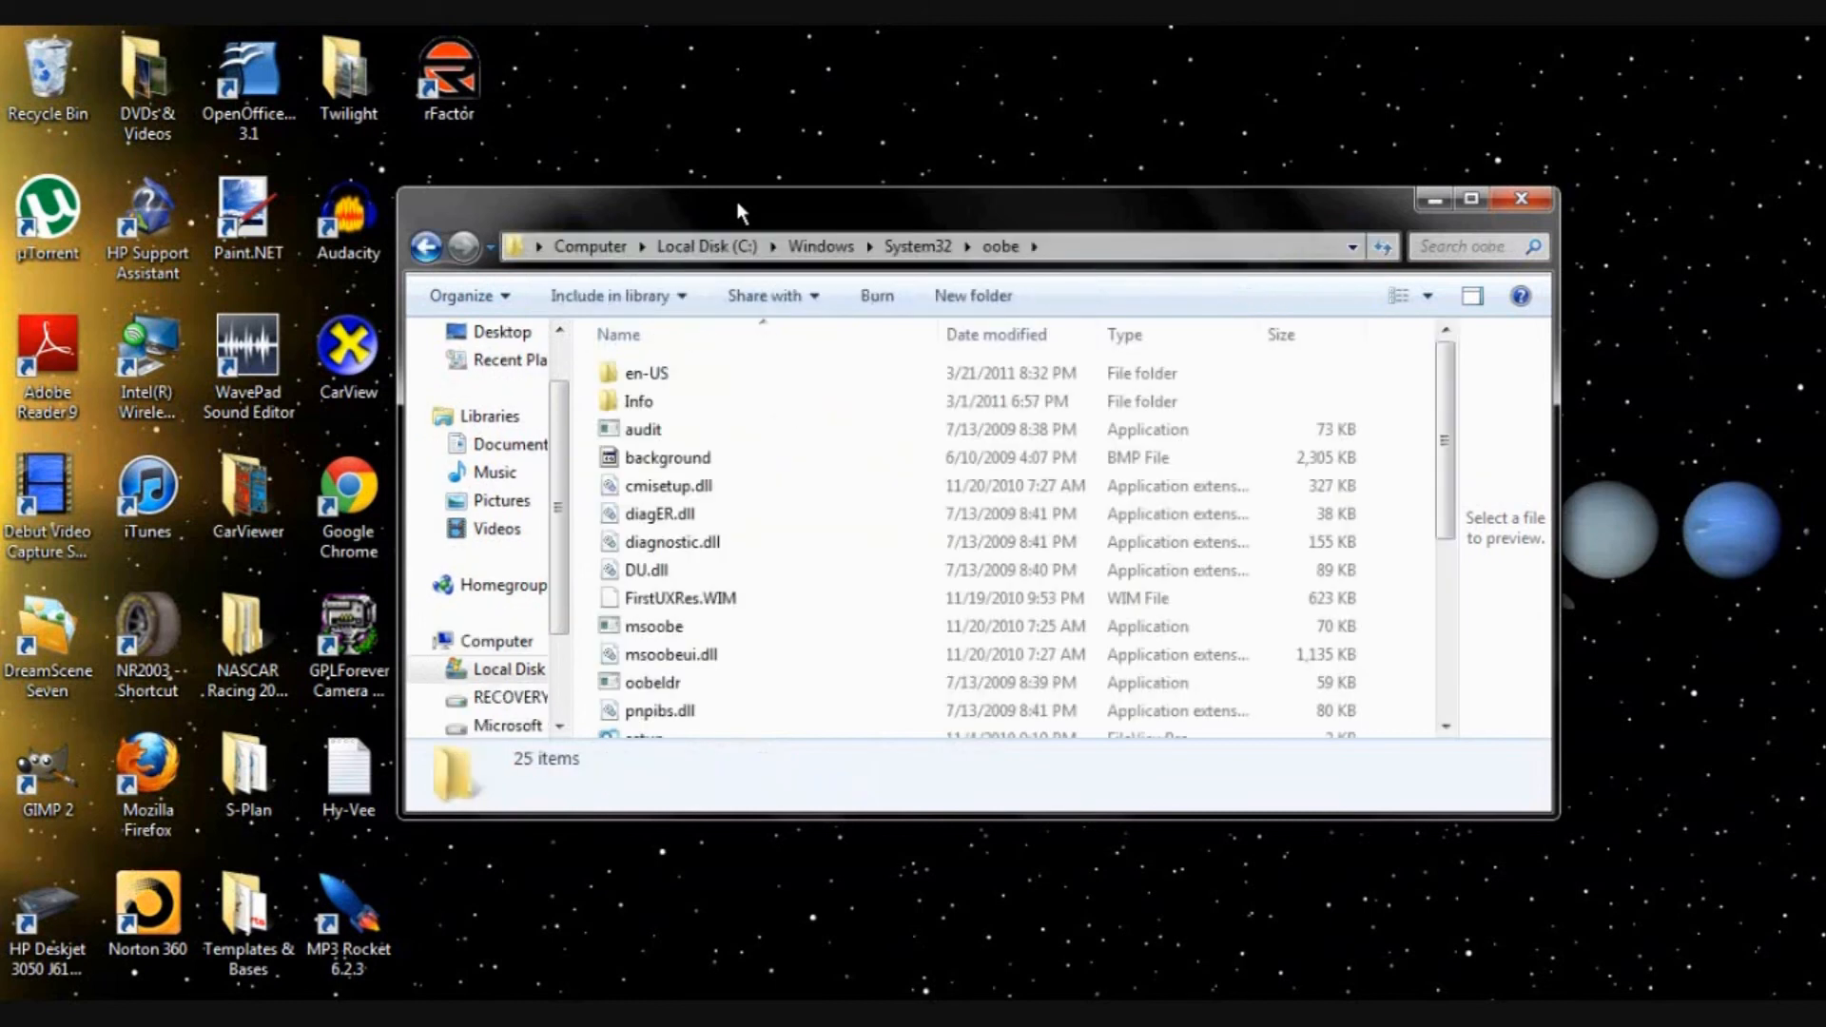
pyautogui.doubleClick(639, 402)
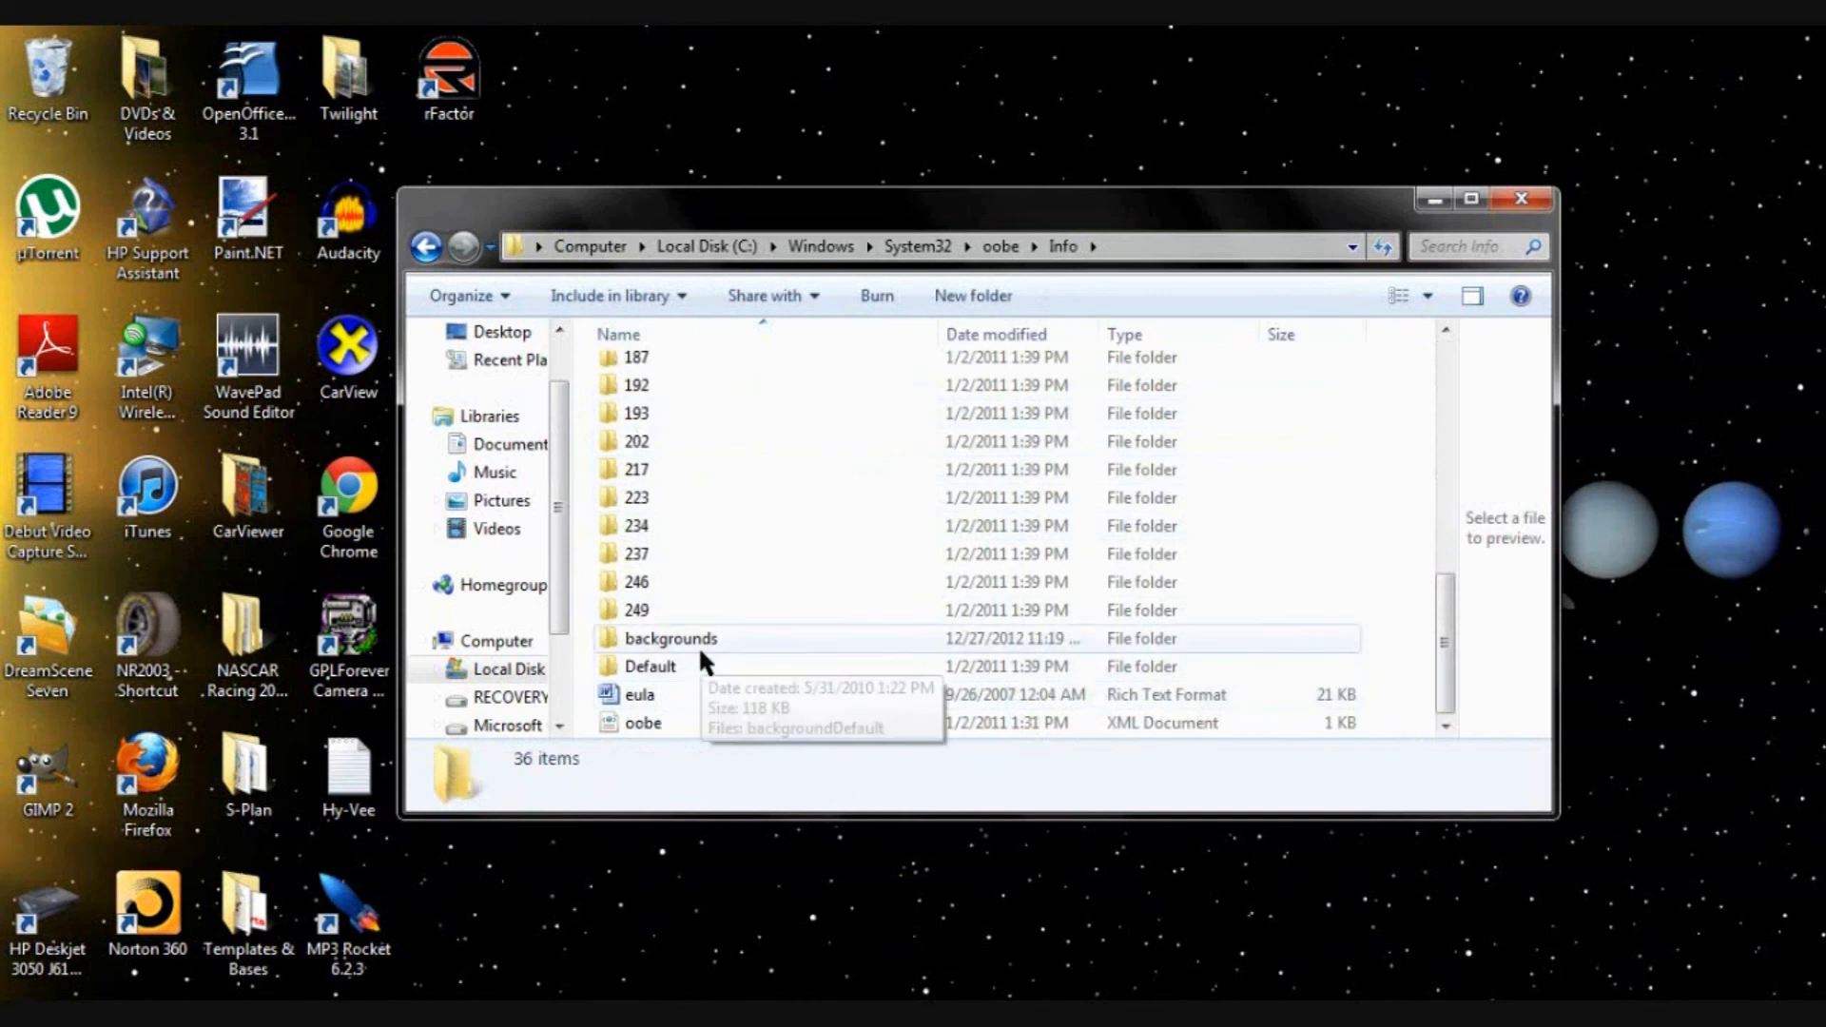
pyautogui.moveTo(687, 649)
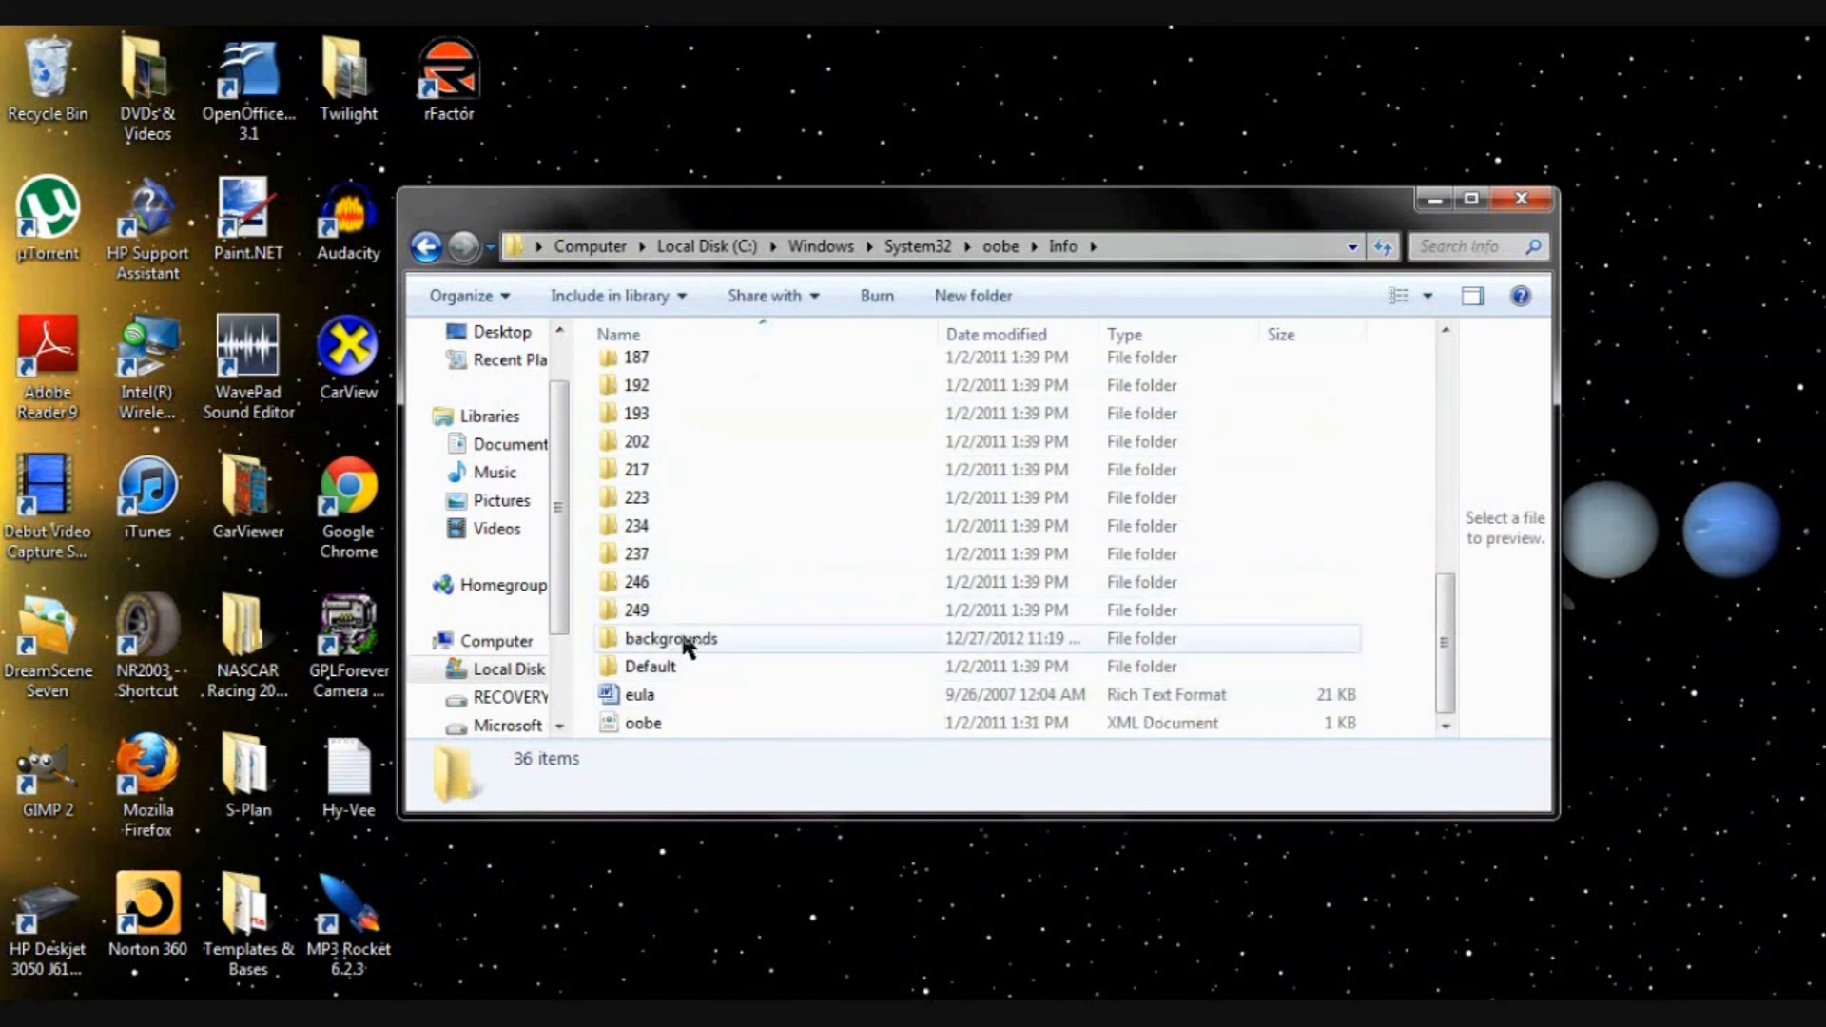
pyautogui.doubleClick(672, 639)
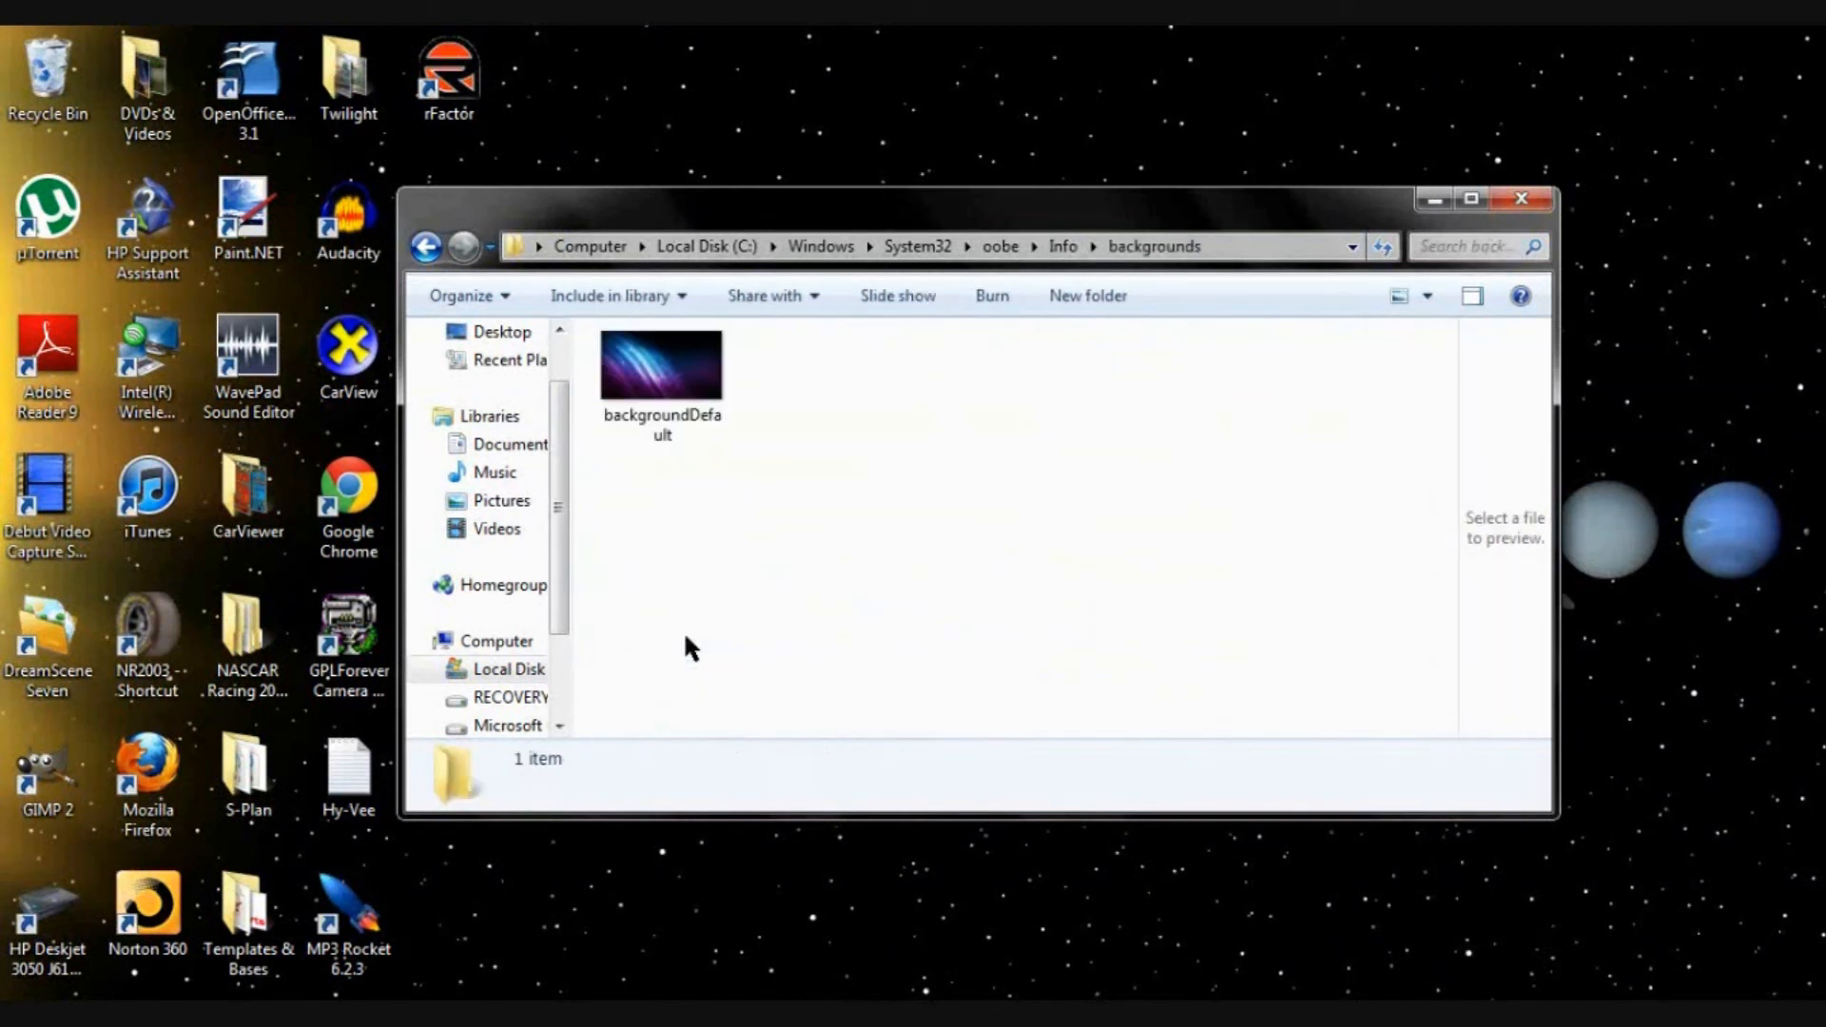
# View the backgroundDefault image in the backgrounds folder, then close the window
pyautogui.click(662, 366)
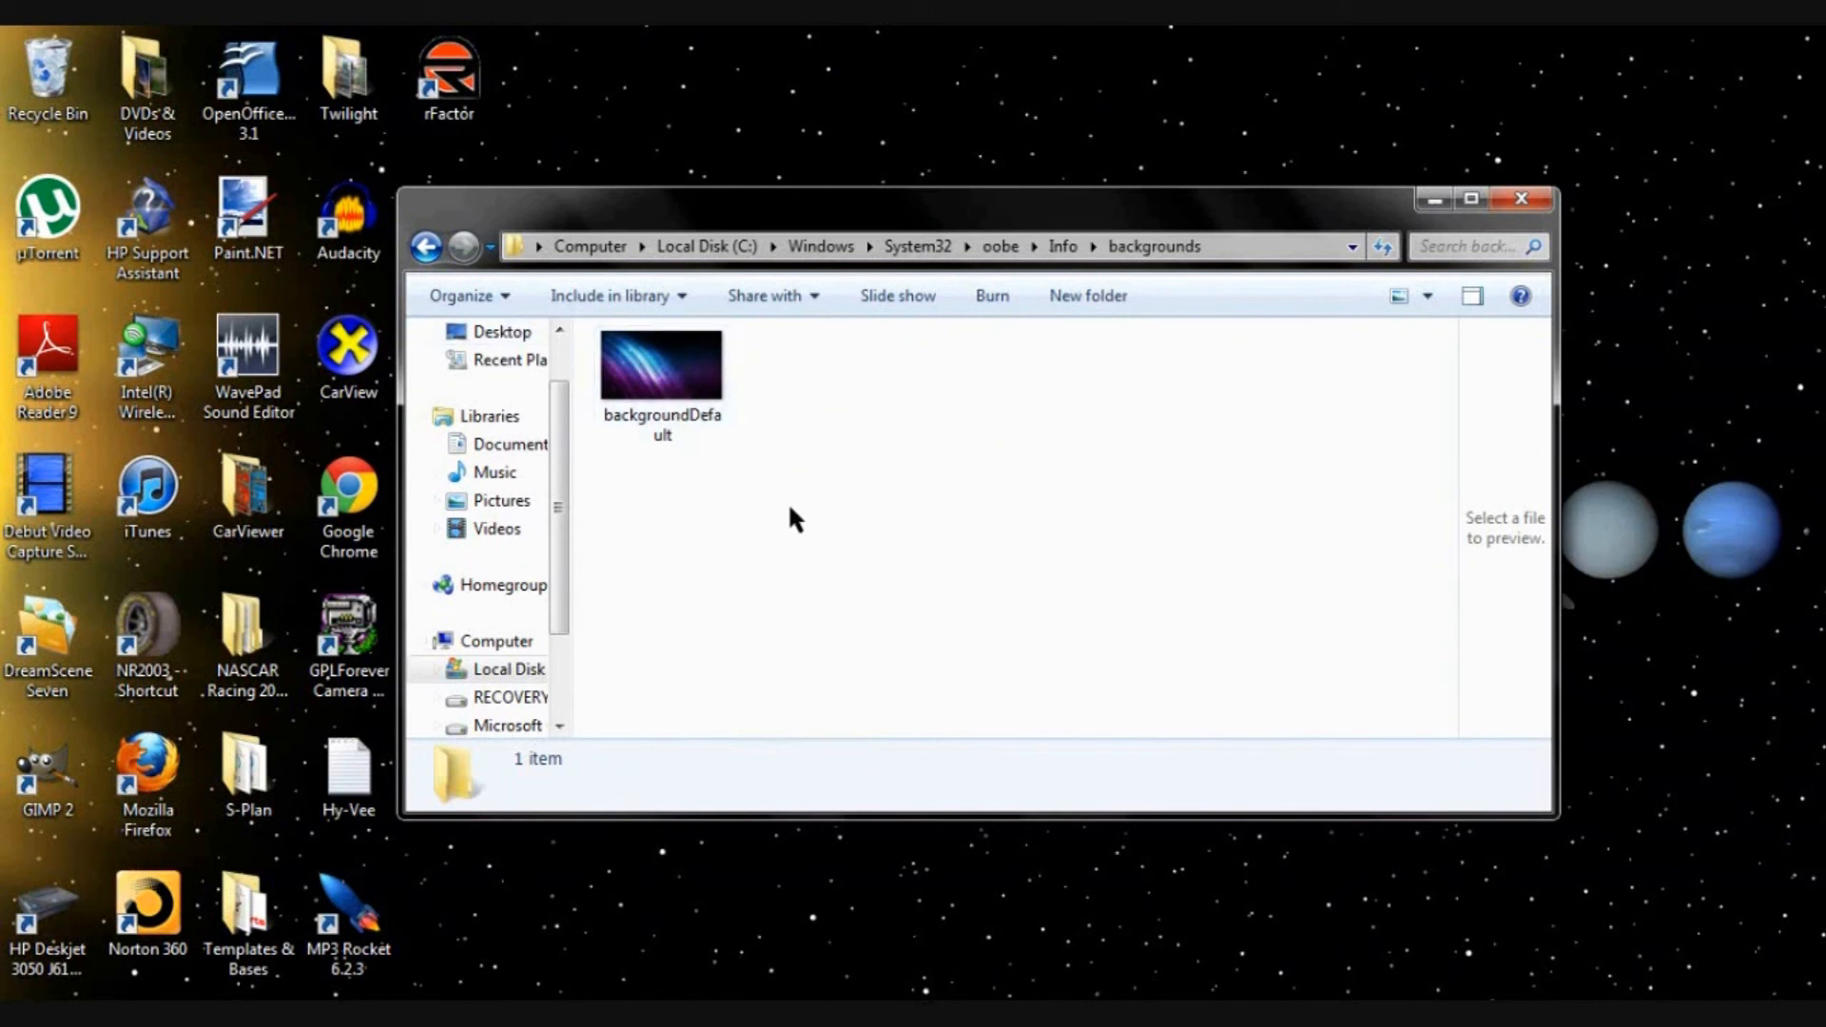
pyautogui.moveTo(687, 576)
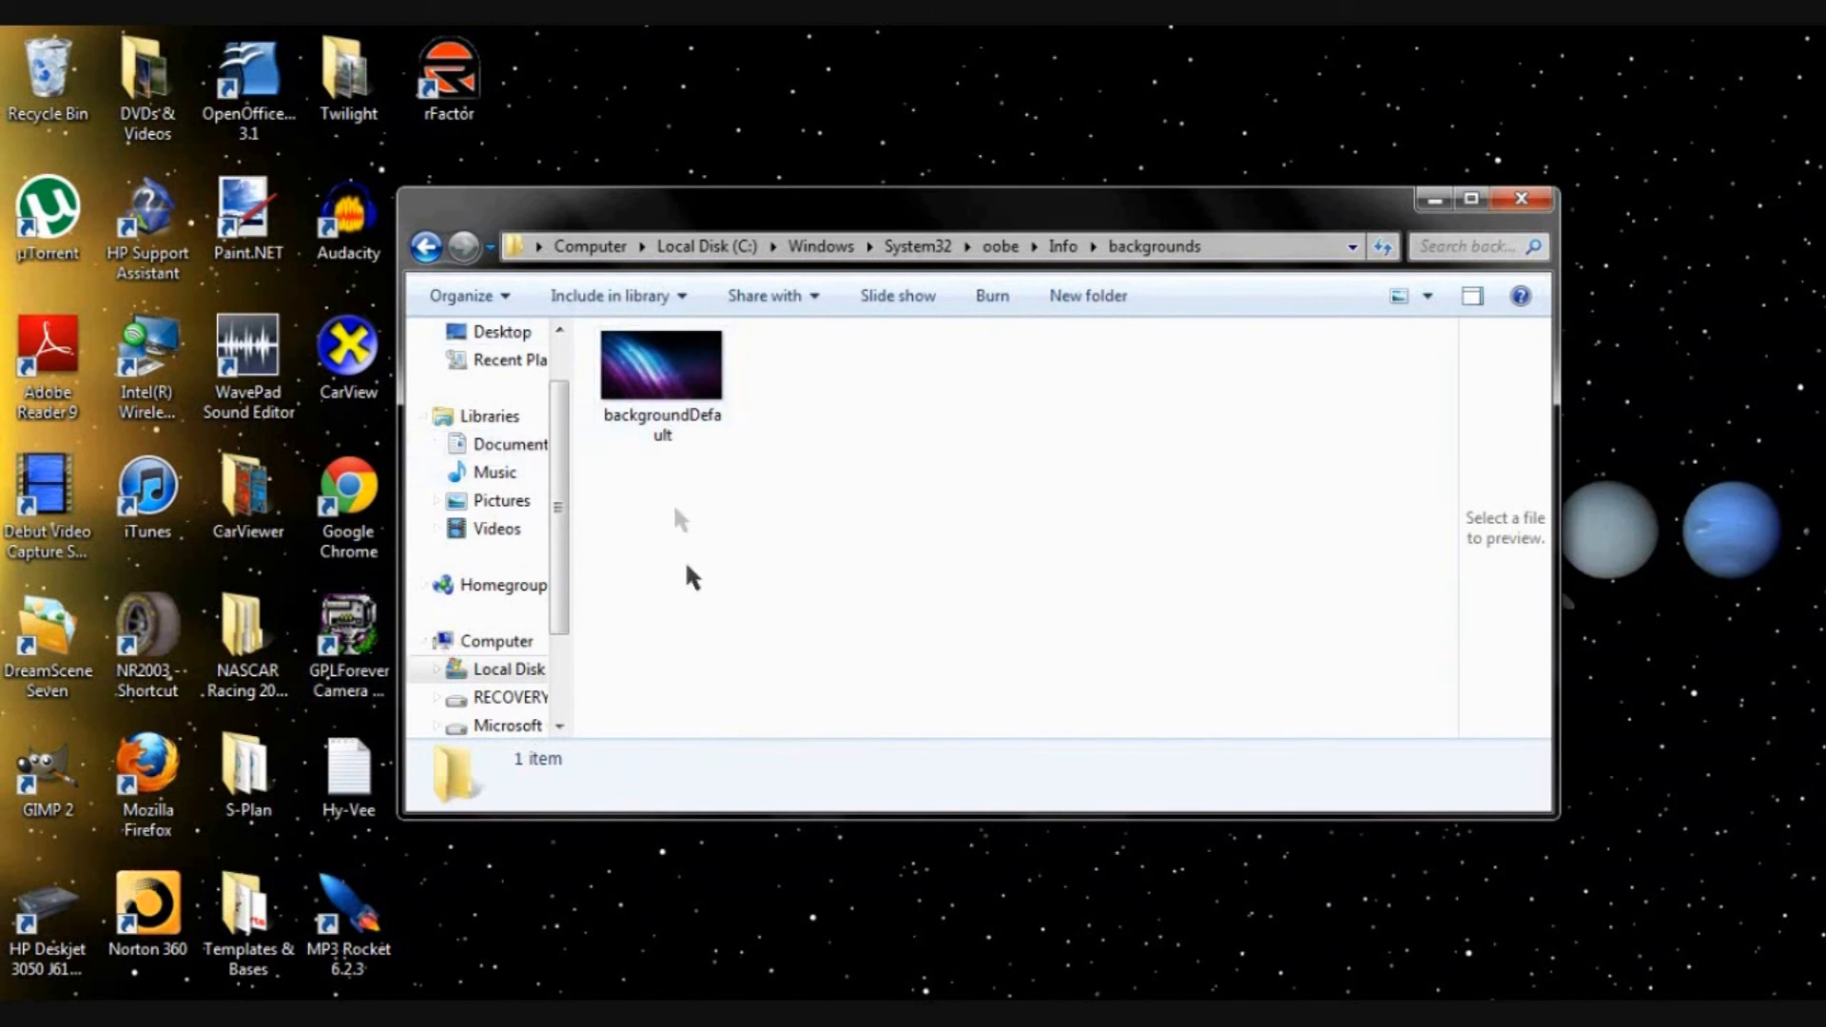
pyautogui.click(662, 384)
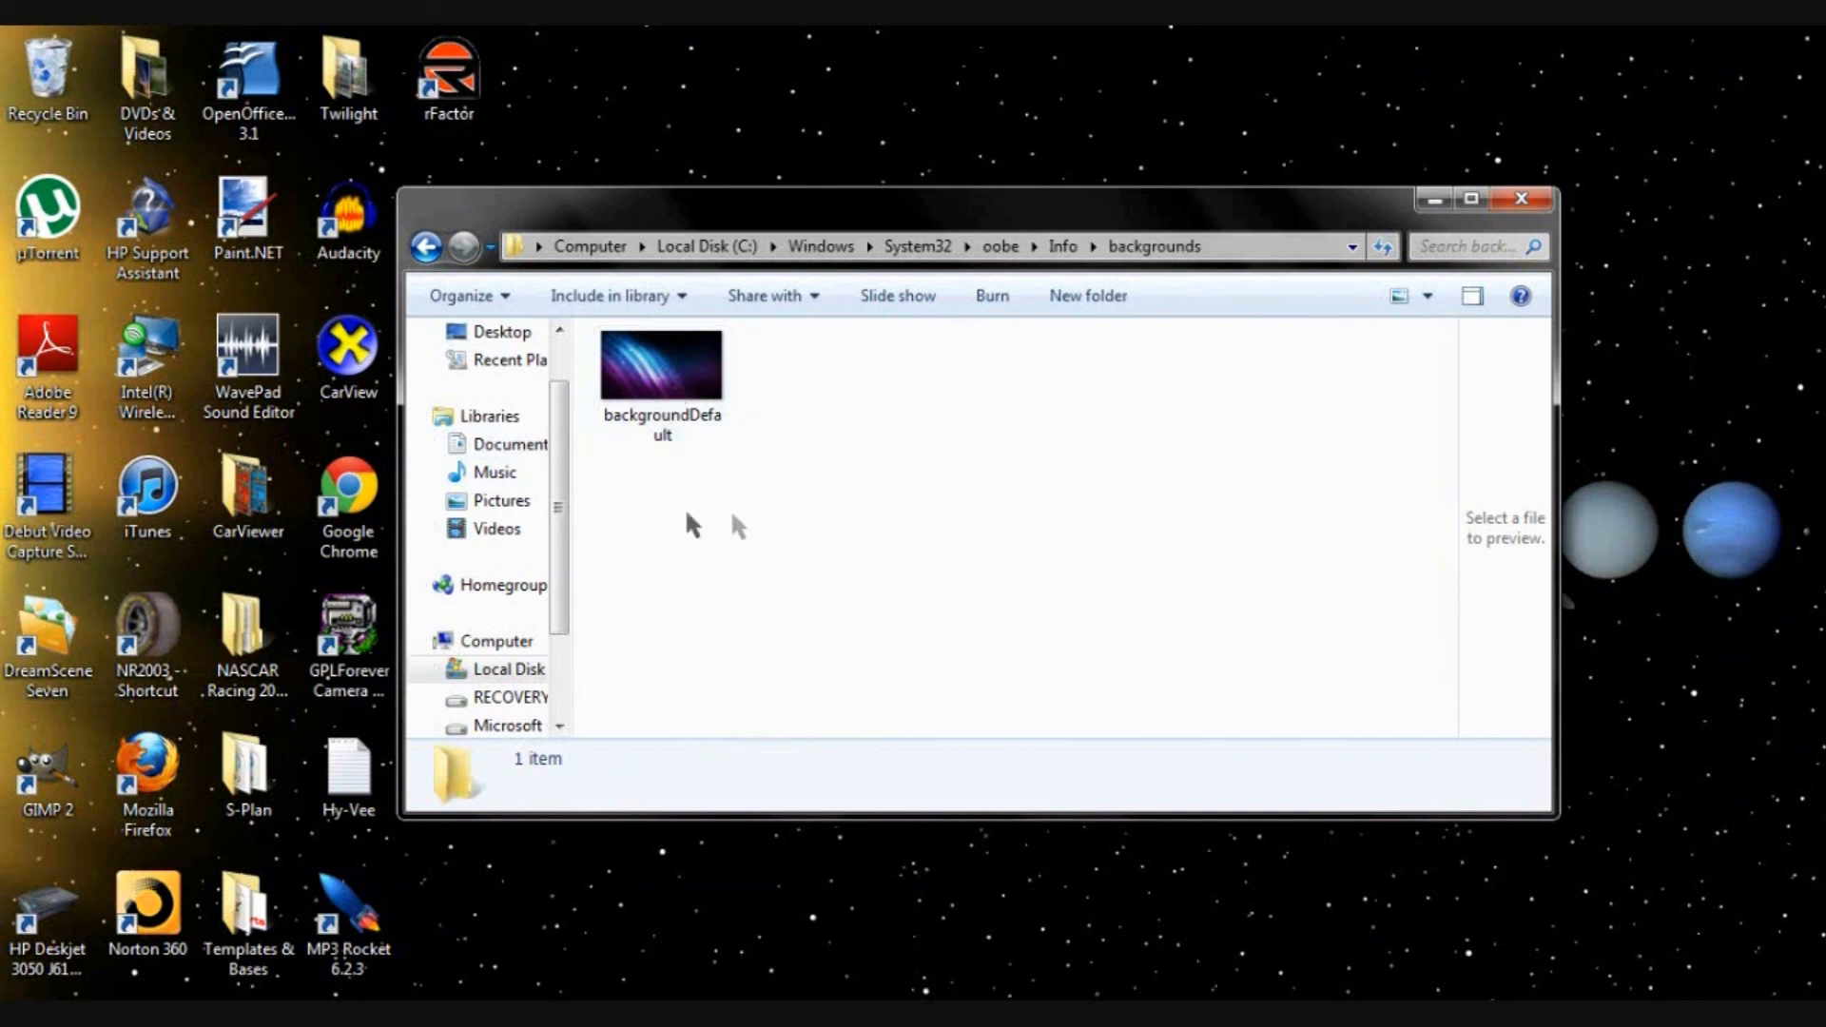
pyautogui.moveTo(1383, 411)
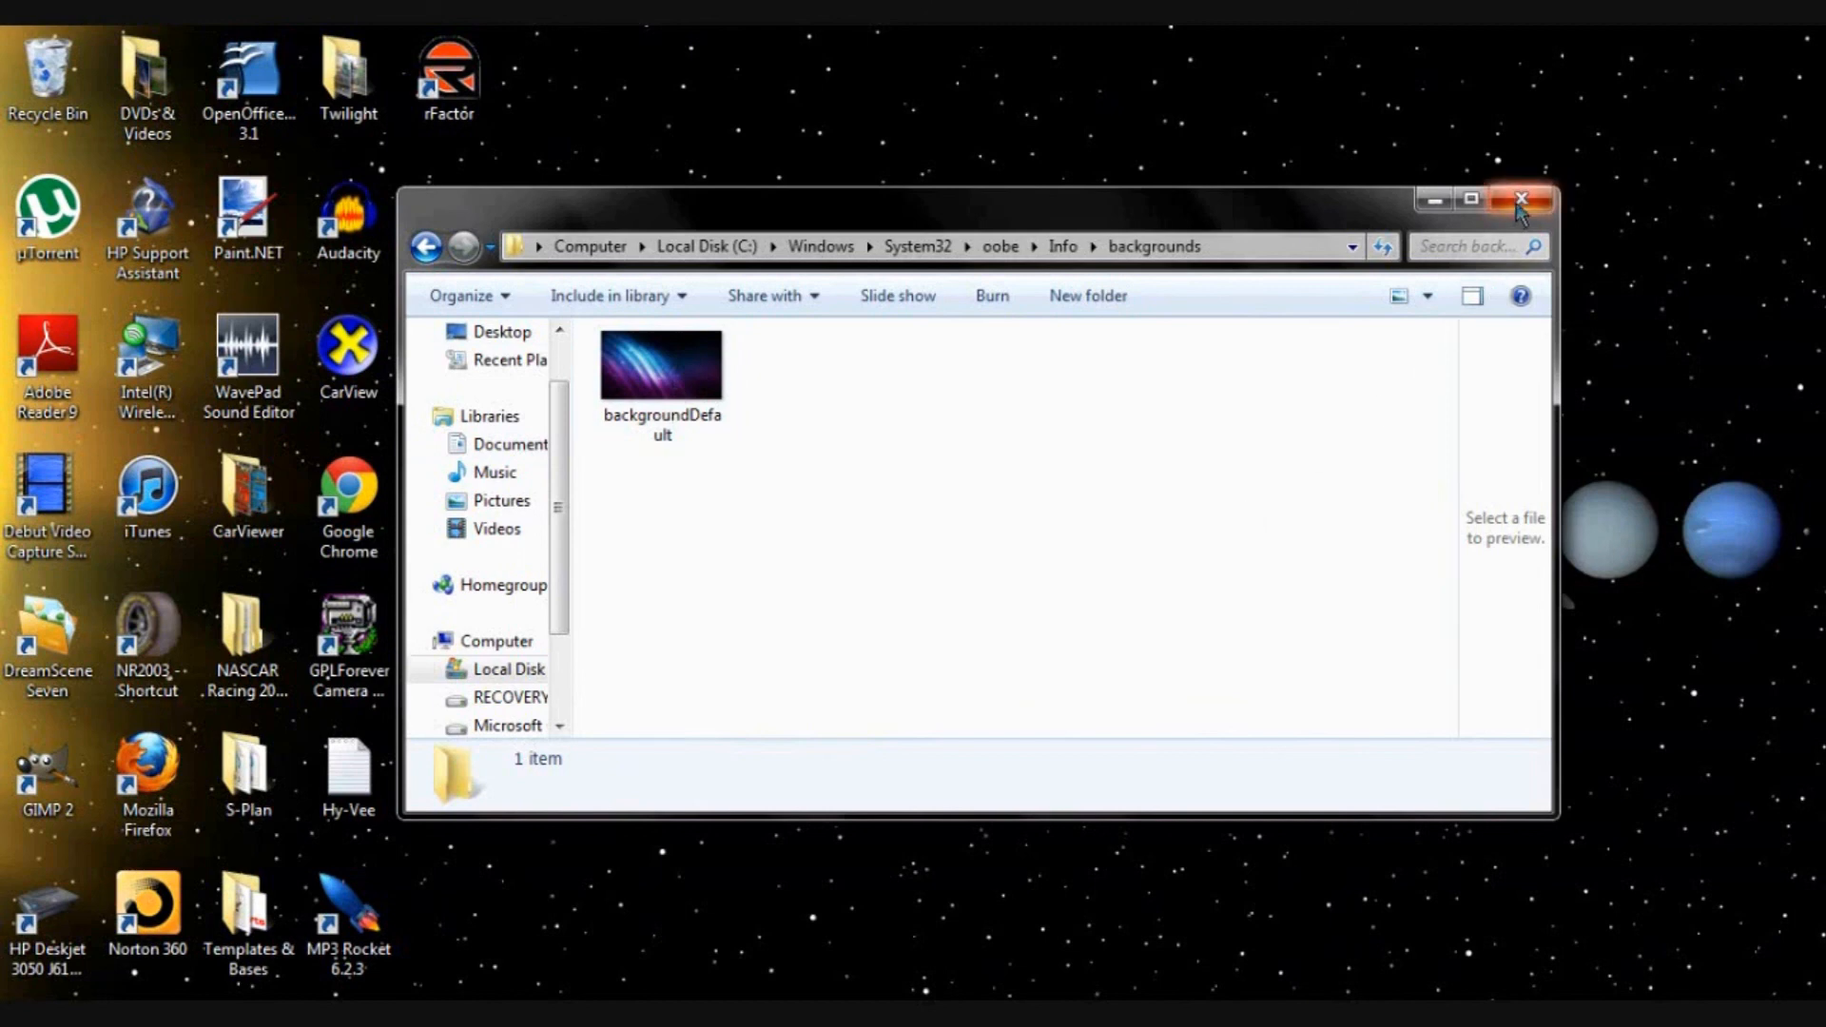
pyautogui.click(1522, 200)
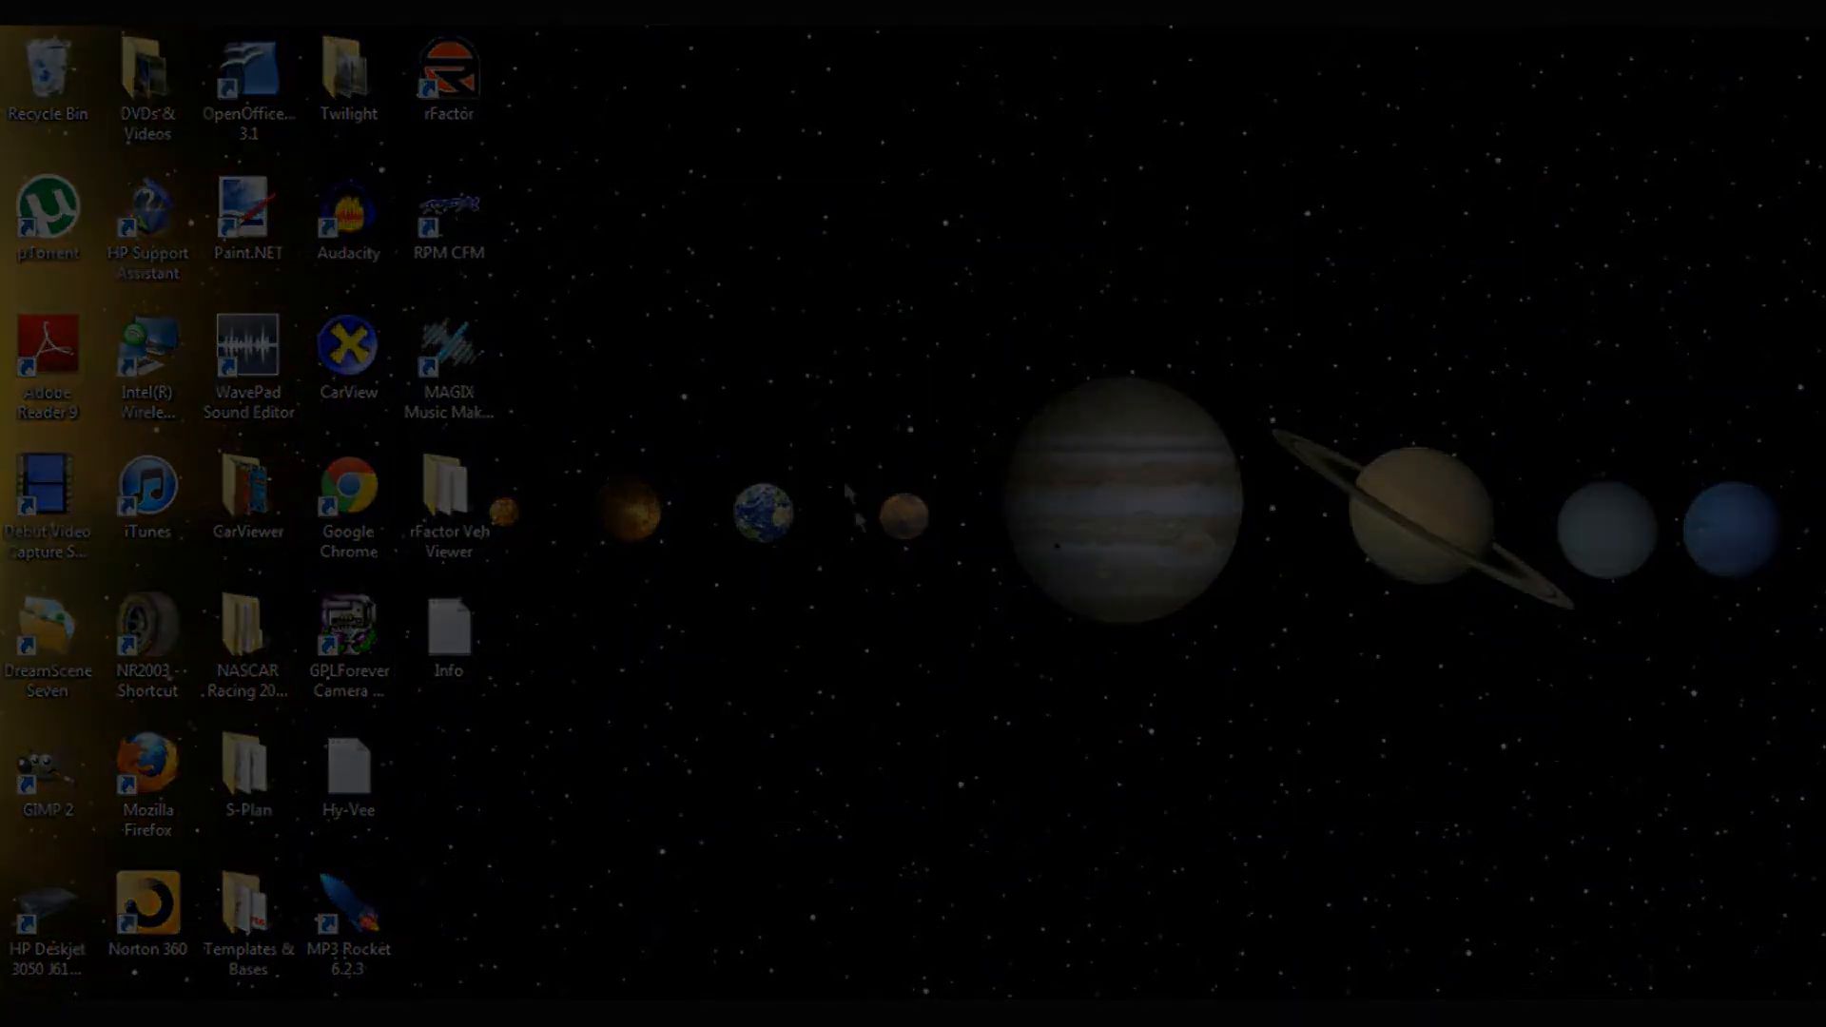